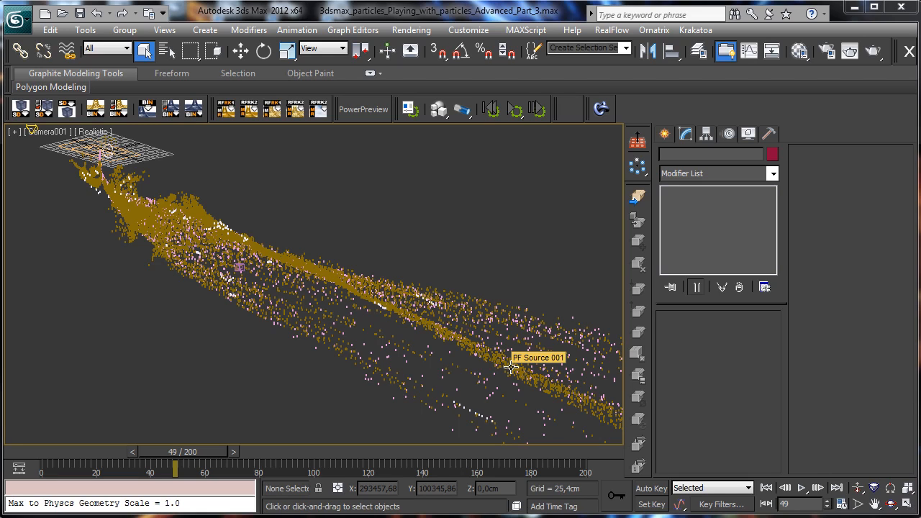
mouse_move(822, 432)
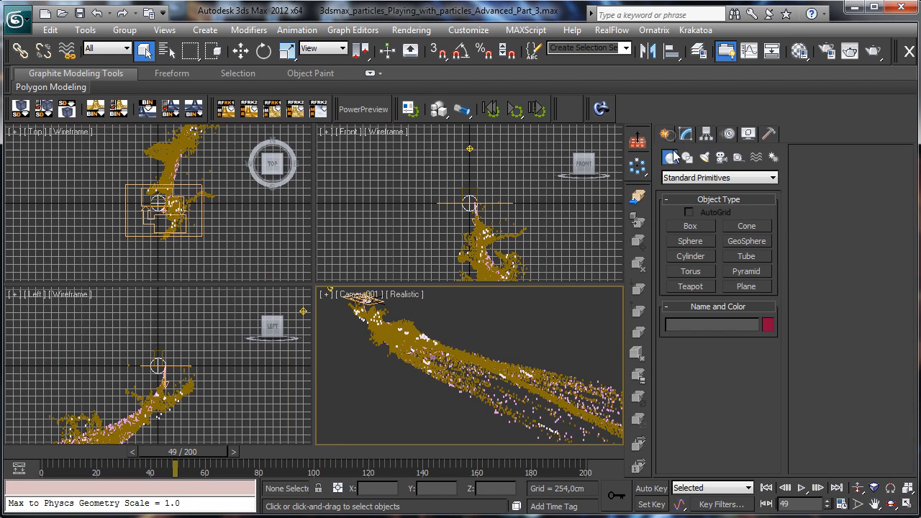
Draw a teapot in the Top view, then maximize the Camera001 viewport.
click(690, 285)
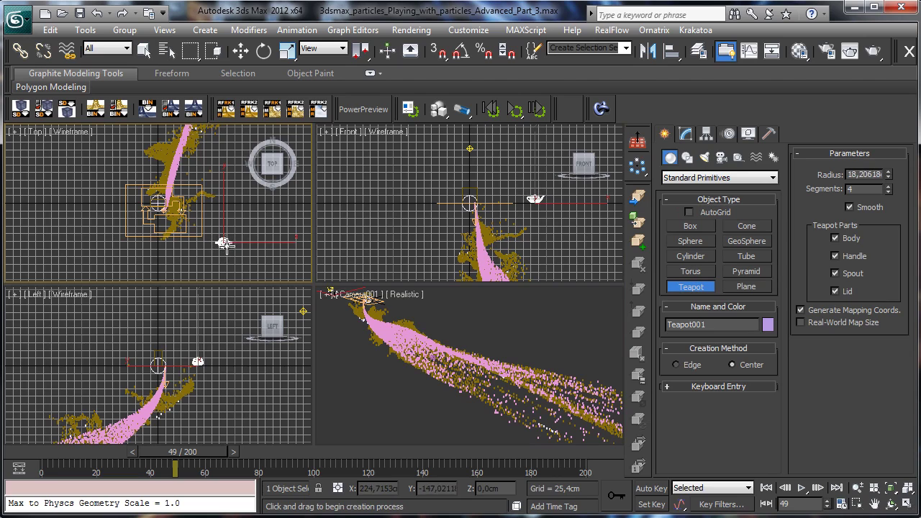
click(144, 50)
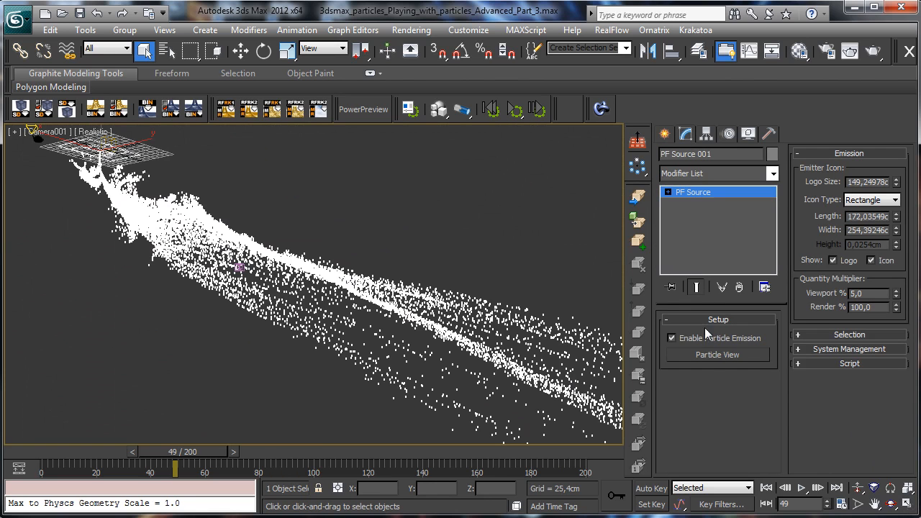
In Particle View, swap Event 001's Shape 001 for Shape Instance 001, set to None.
click(717, 354)
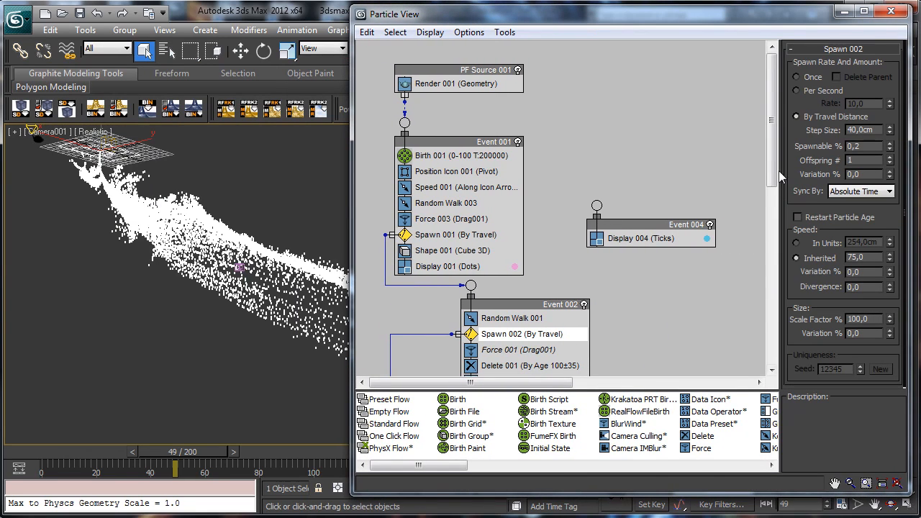
scroll(down, 3)
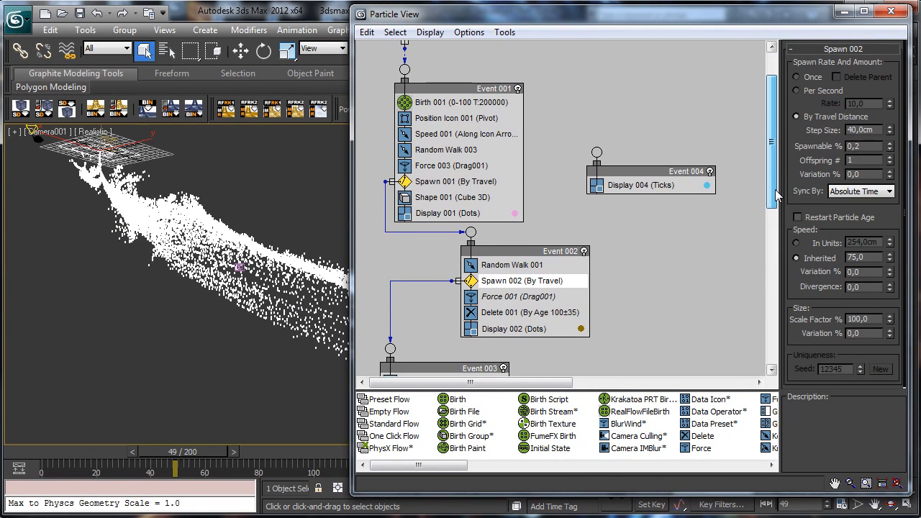
scroll(up, 3)
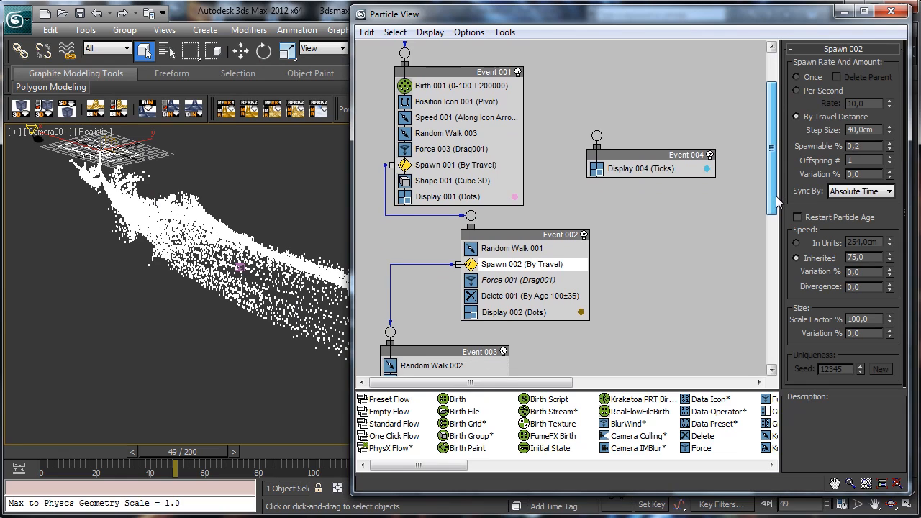
scroll(down, 3)
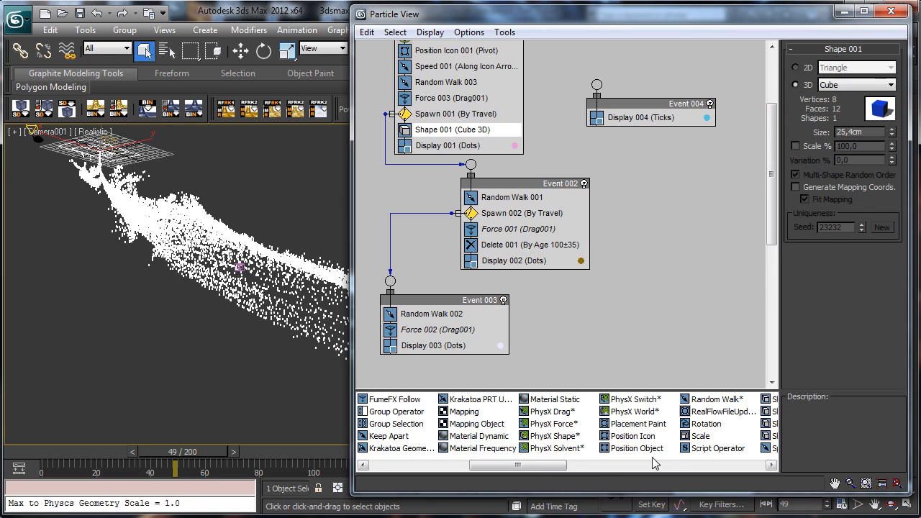
scroll(right, 3)
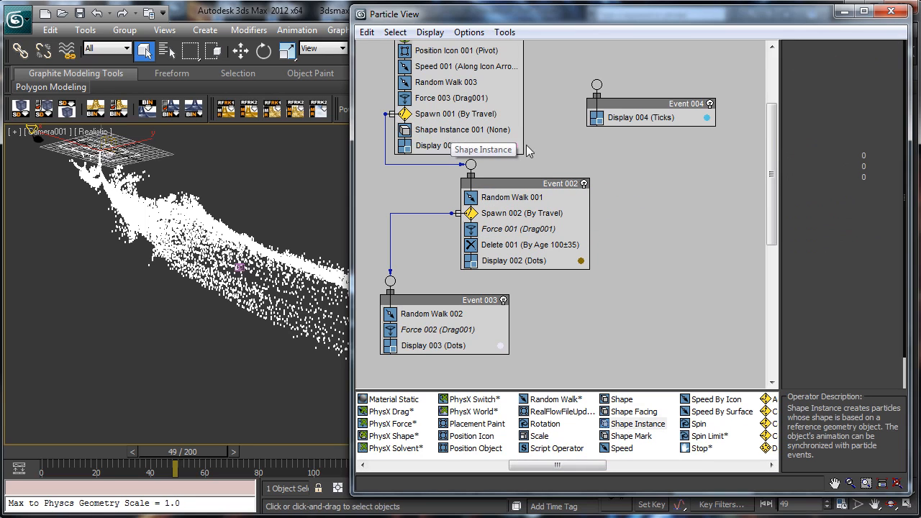
Set Shape Instance 001's Particle Geometry Object to the teapot.
click(463, 129)
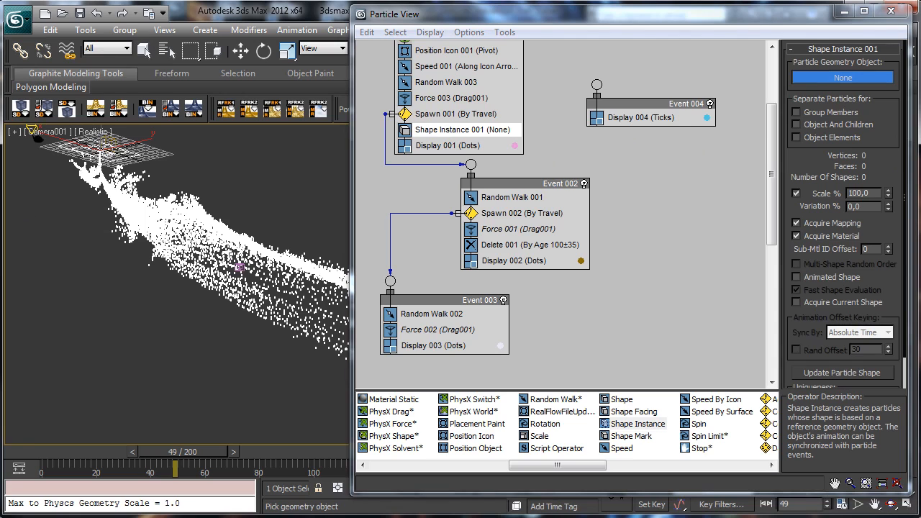
click(842, 77)
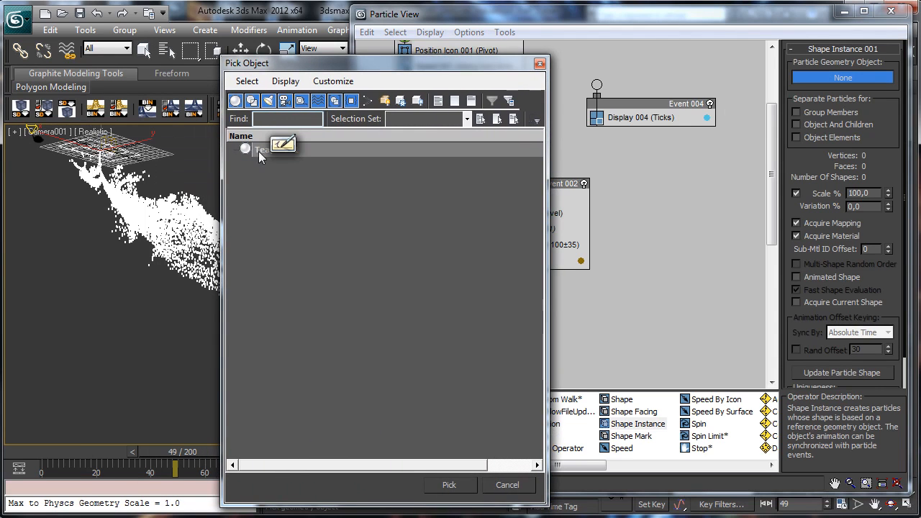
click(449, 485)
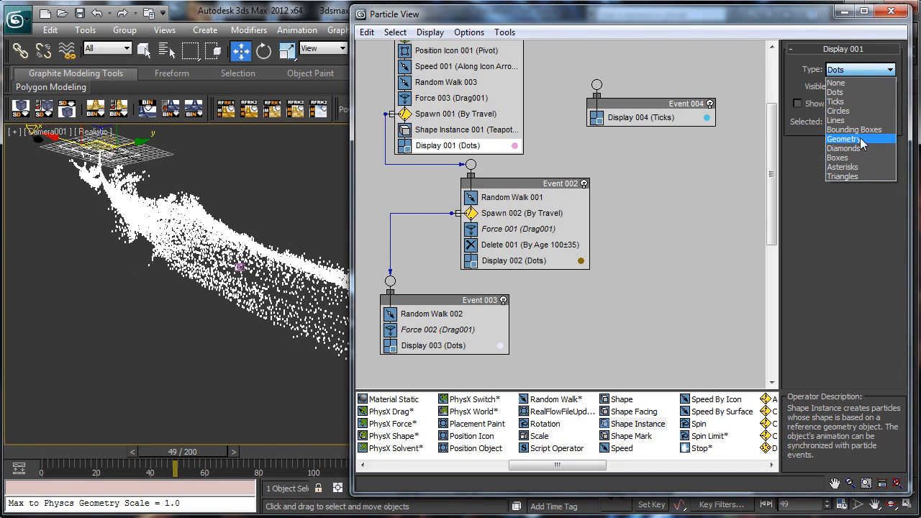
Set the Type of Display 001, Display 002 and Display 003 to Geometry.
click(844, 139)
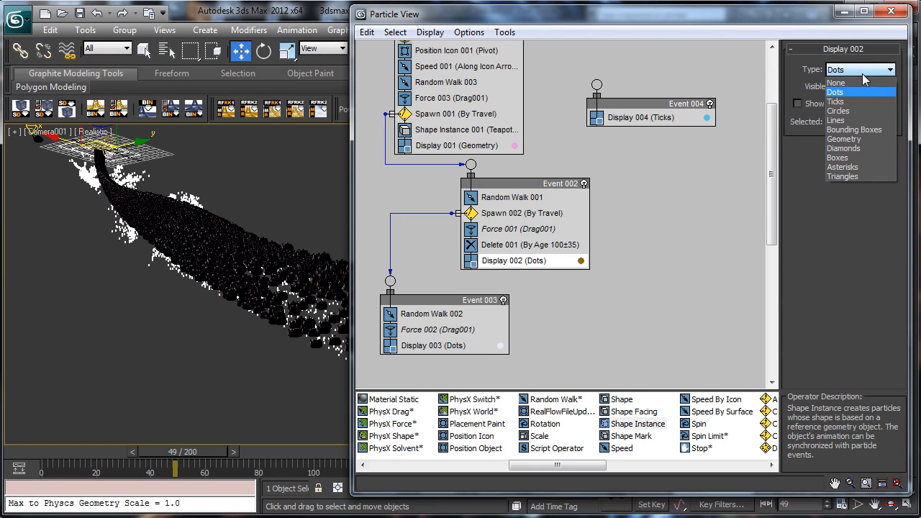
click(843, 139)
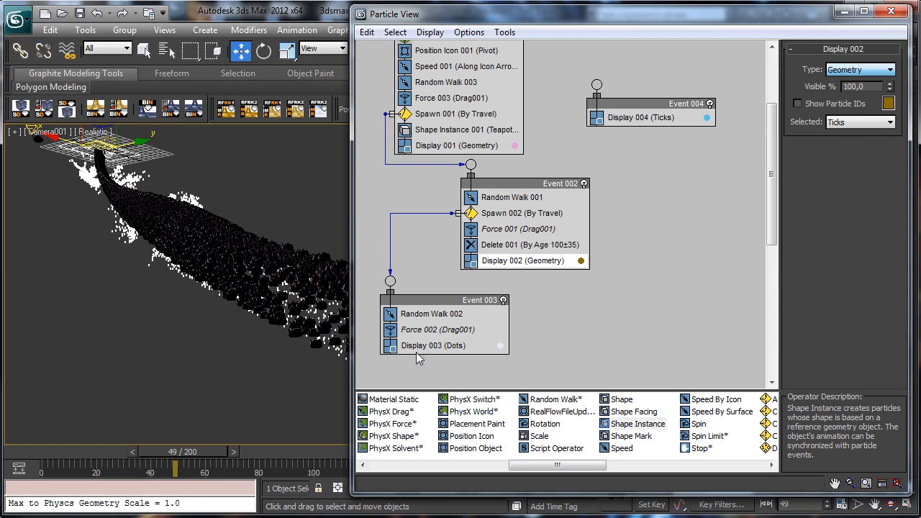
click(434, 345)
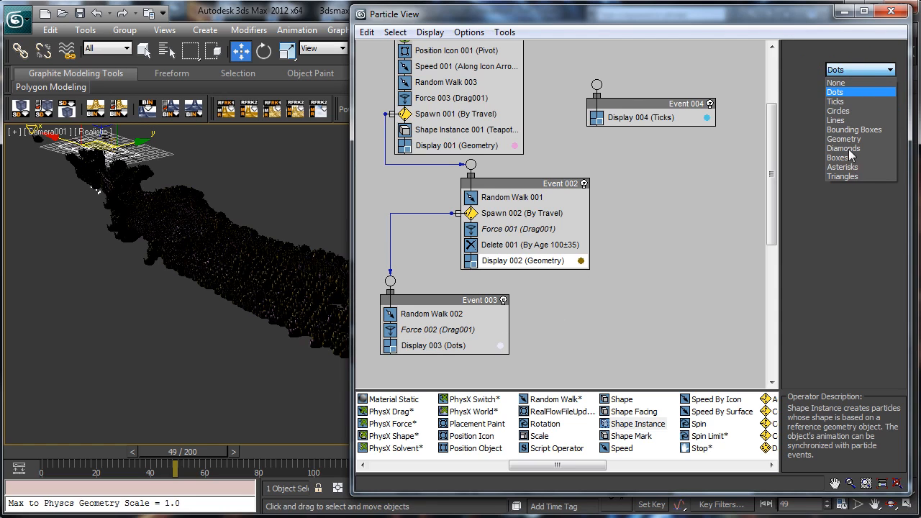
click(843, 139)
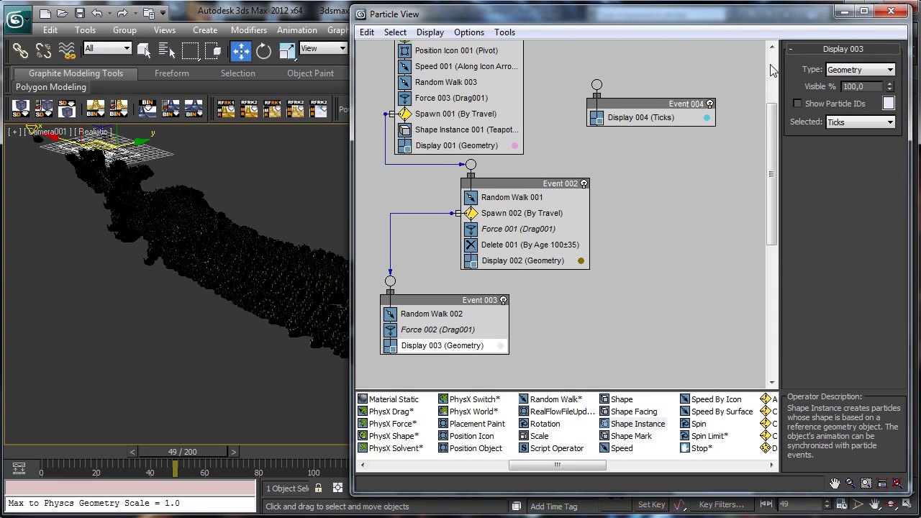
scroll(up, 3)
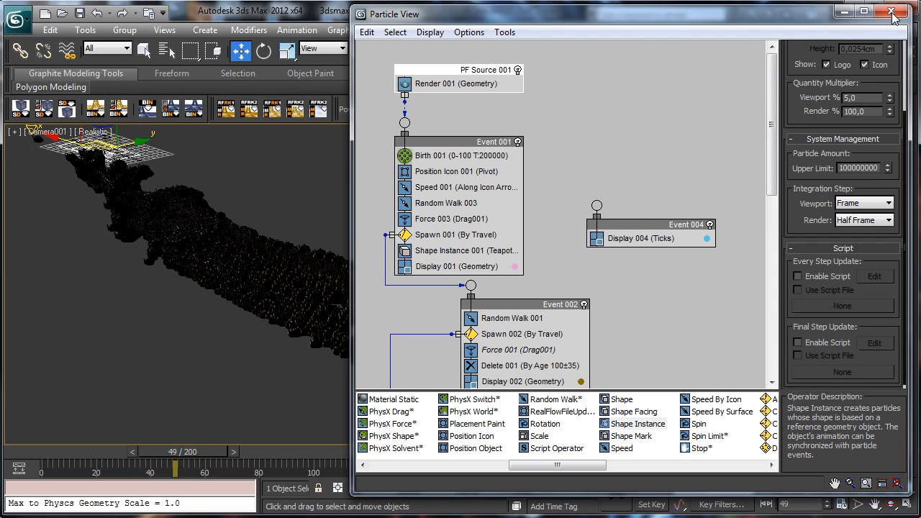
Close Particle View, scrub to frame 47, and switch the camera view to Shaded.
click(894, 14)
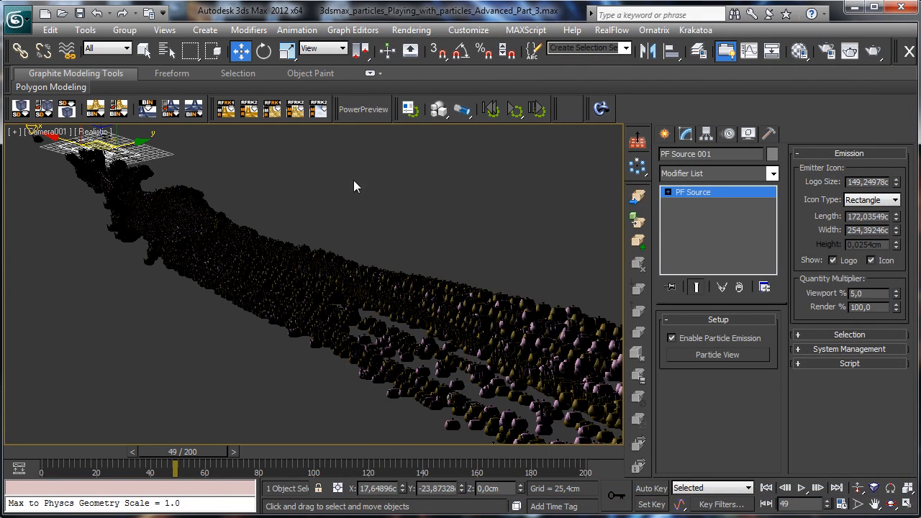
drag(176, 472, 77, 472)
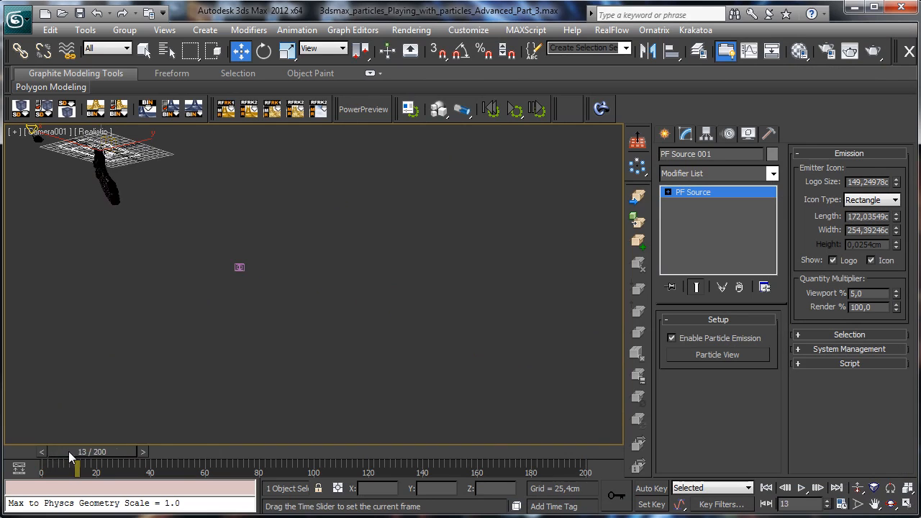
drag(77, 468, 143, 468)
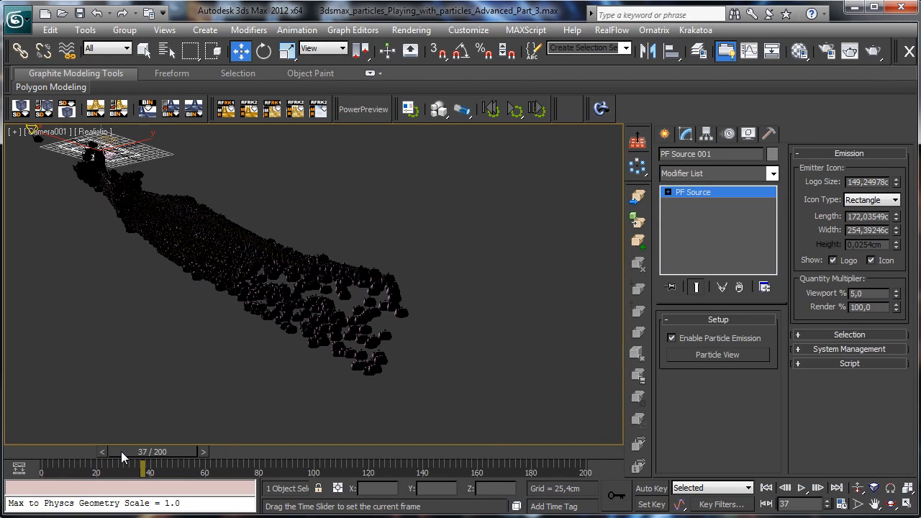
drag(144, 451, 169, 451)
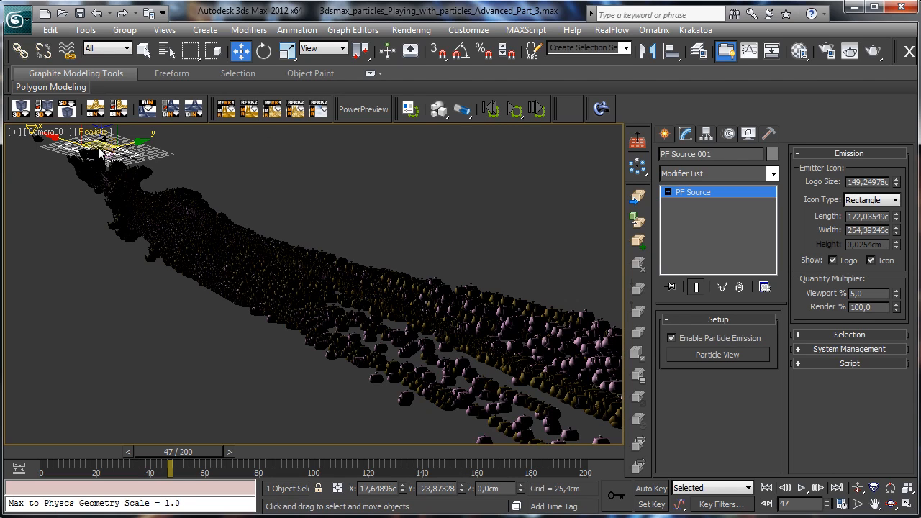
click(92, 131)
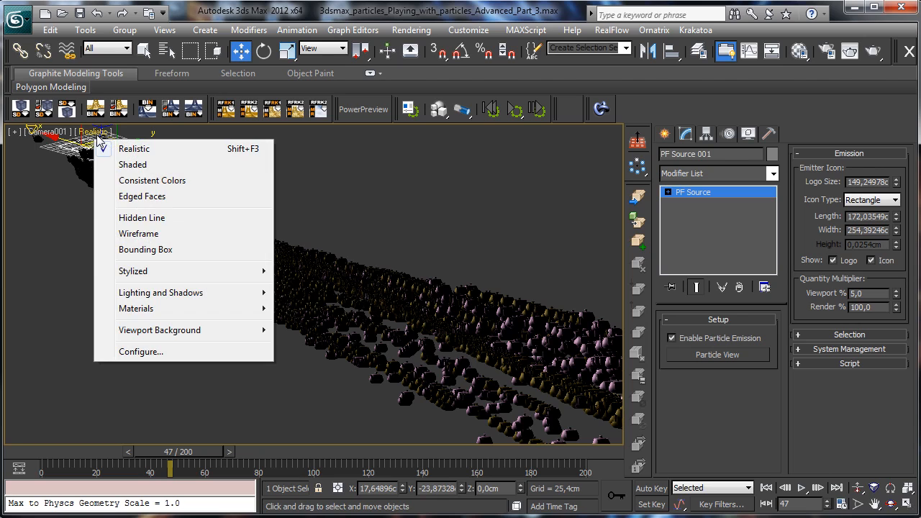
click(134, 148)
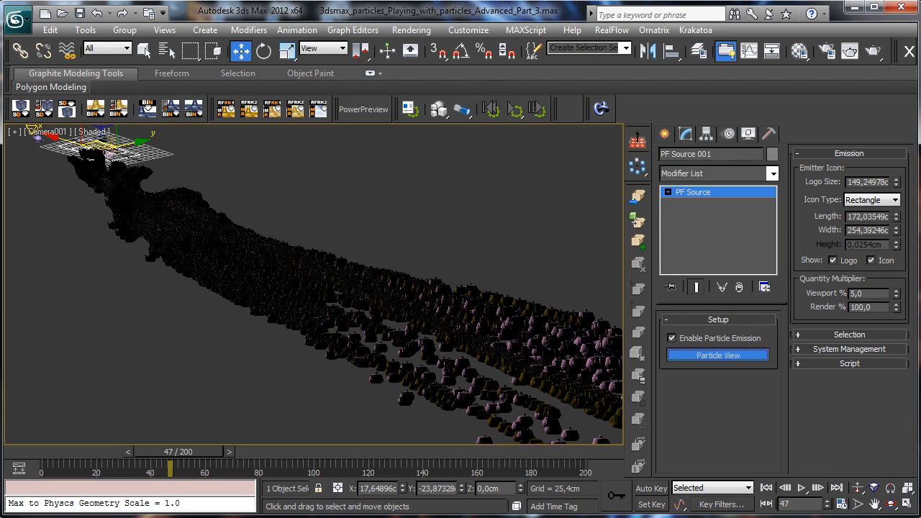
Reopen Particle View and replace Shape Instance 001 with a Cube 3D Shape operator.
click(717, 355)
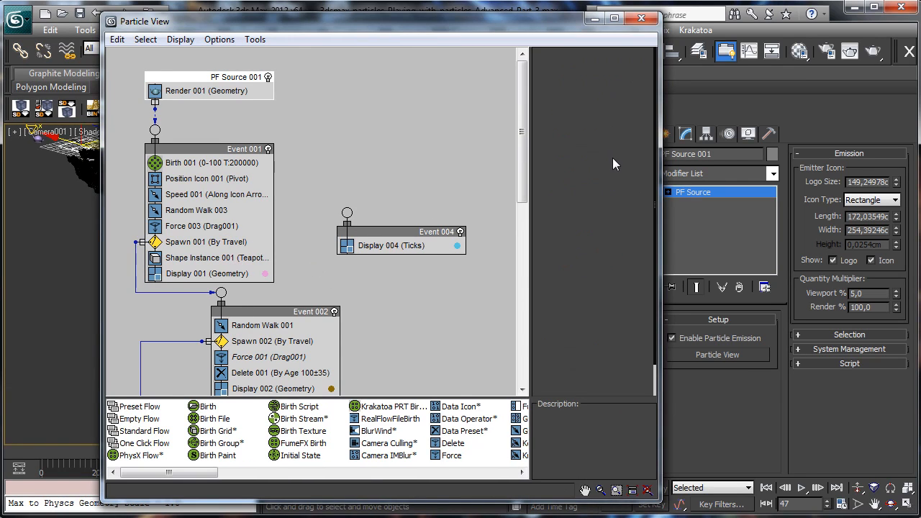
click(216, 257)
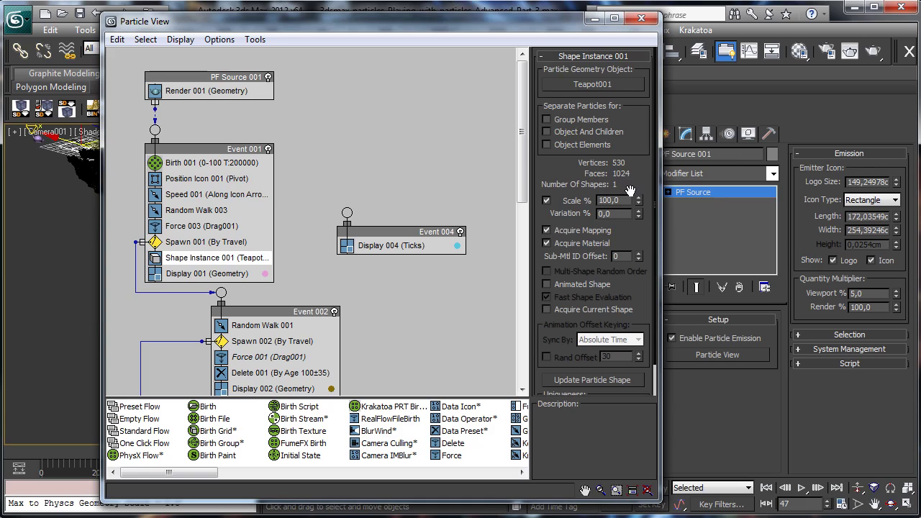
scroll(down, 3)
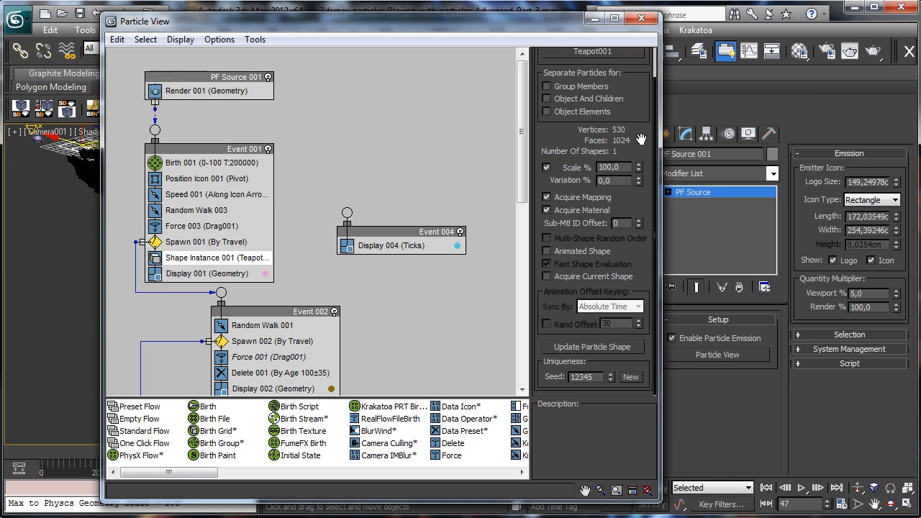
scroll(up, 3)
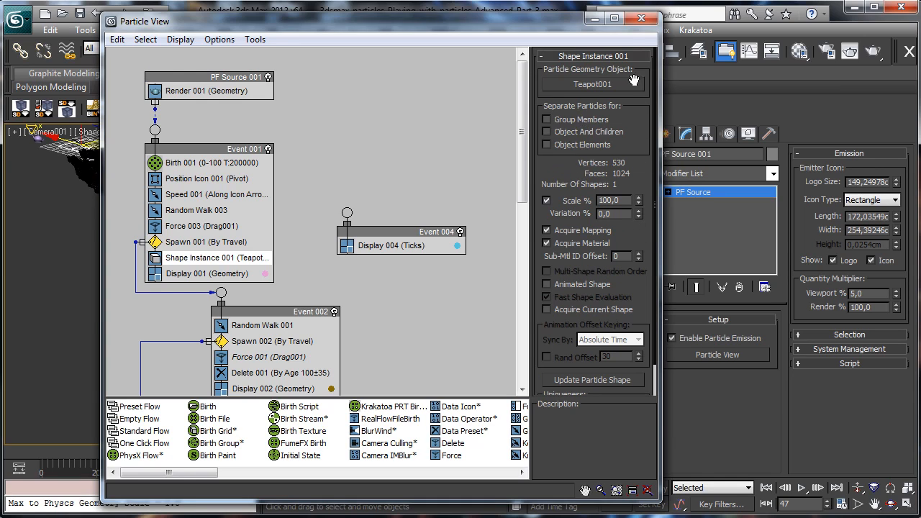
mouse_move(441, 235)
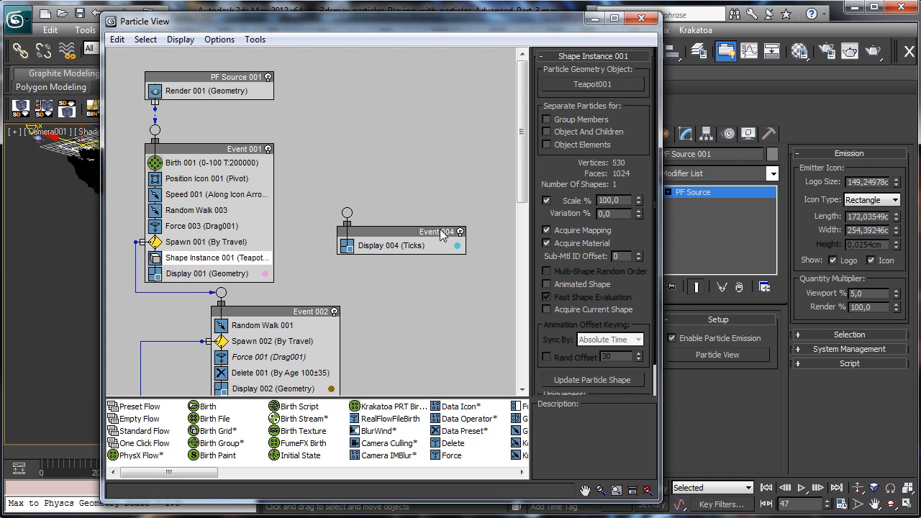
click(639, 18)
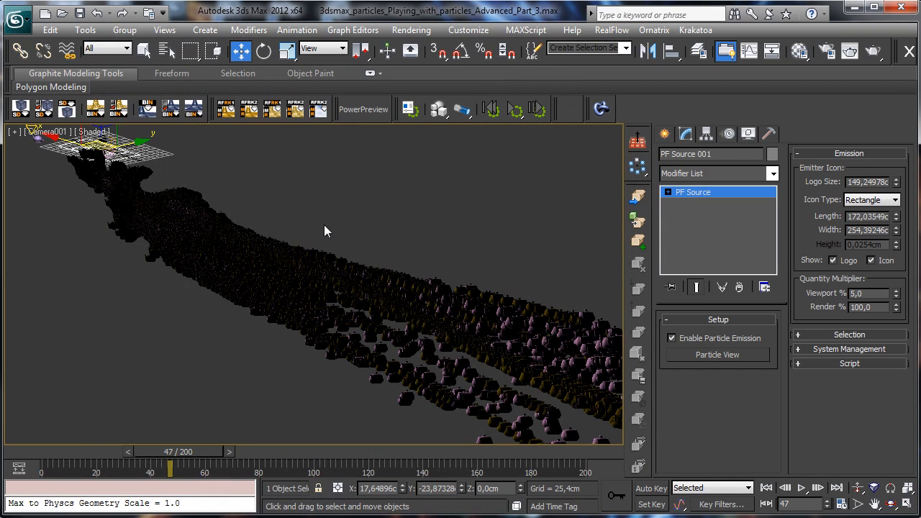
click(716, 354)
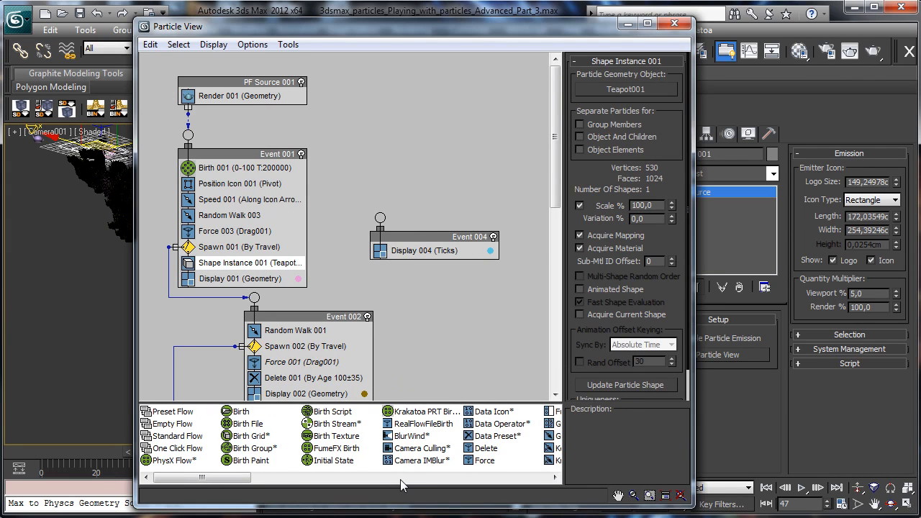
scroll(right, 3)
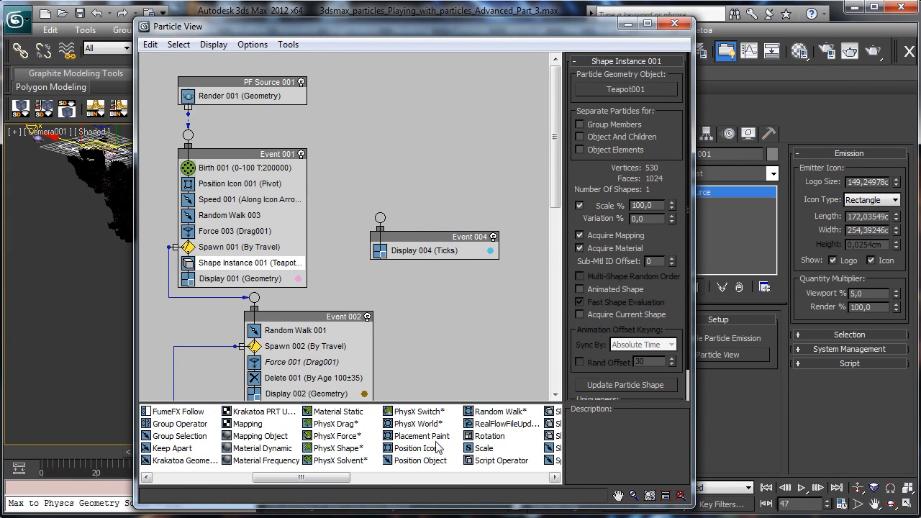
mouse_move(475, 467)
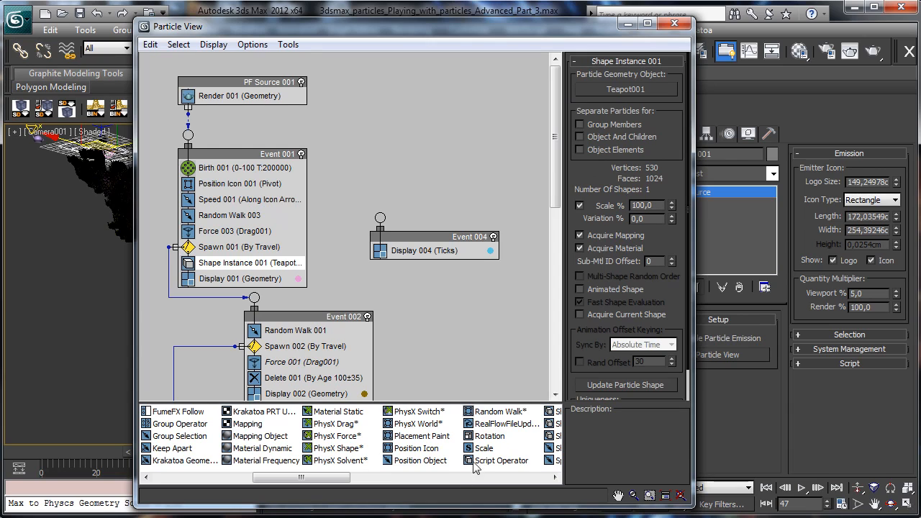
scroll(right, 3)
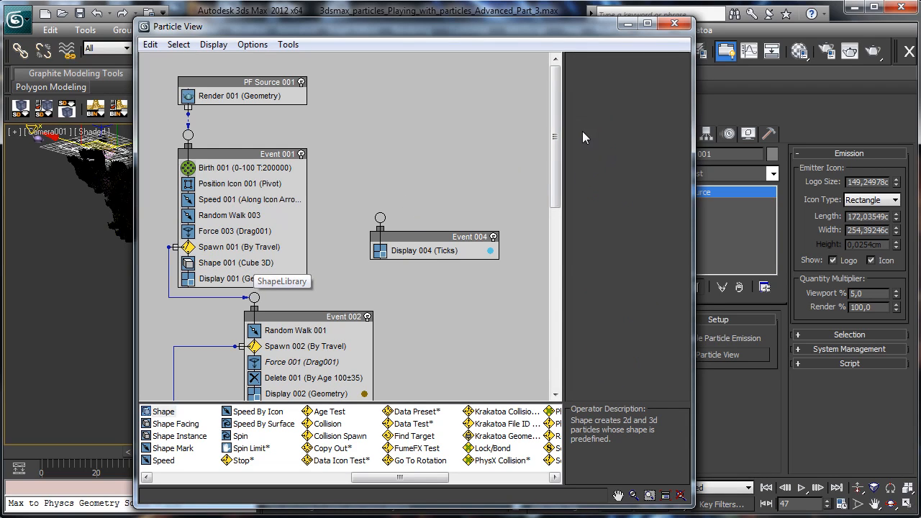
Set Display 001's Type to Dots and close Particle View.
click(235, 263)
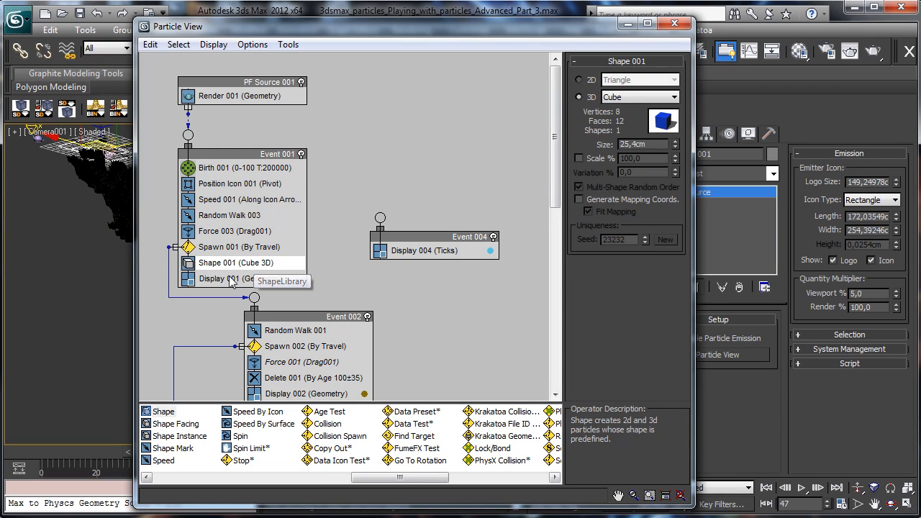
click(223, 279)
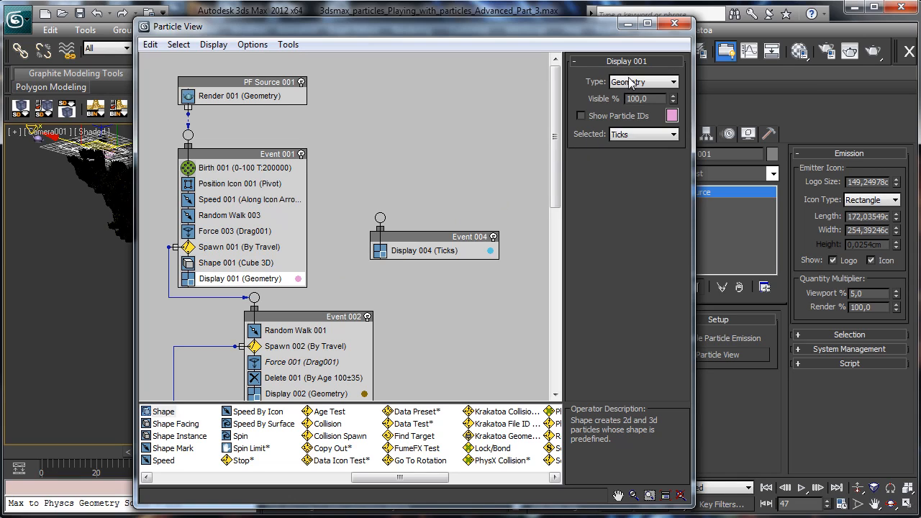
click(675, 81)
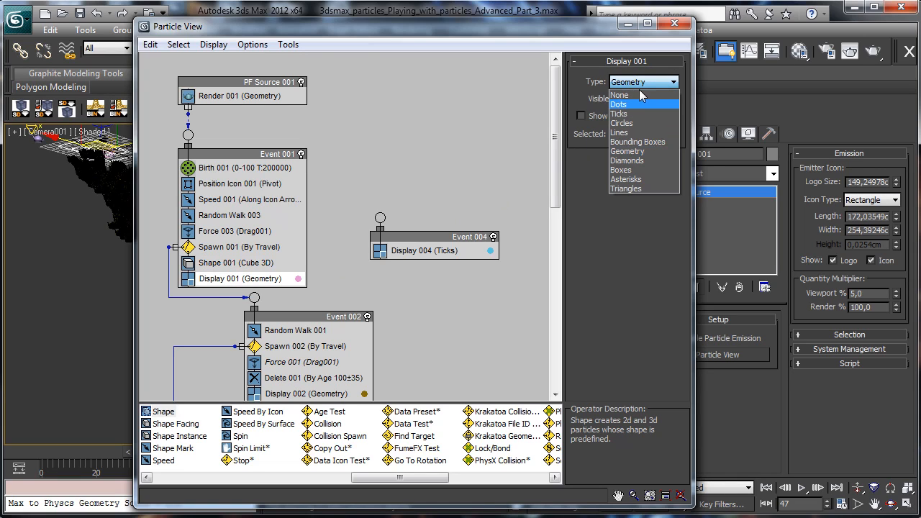
click(619, 104)
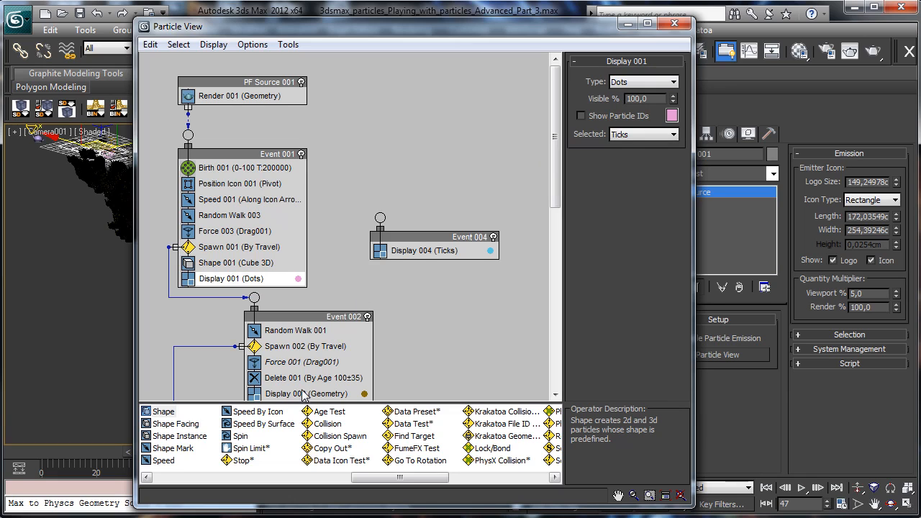
click(640, 82)
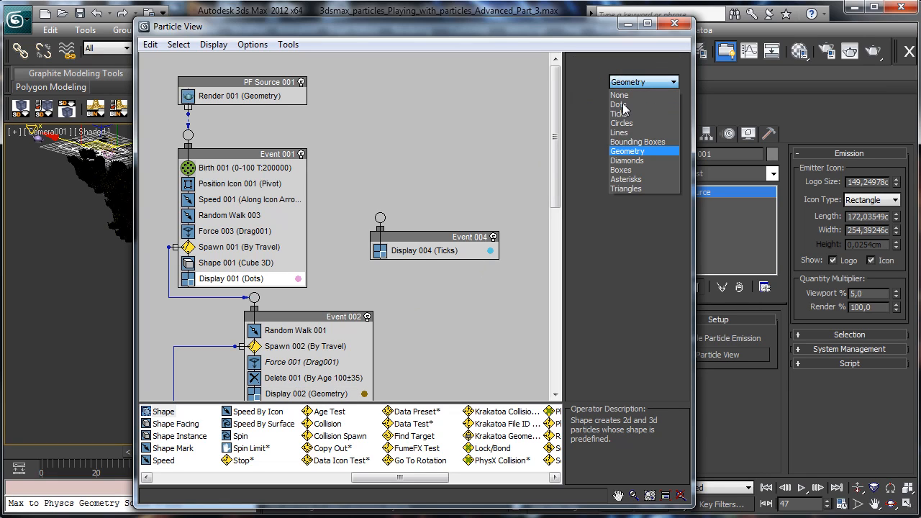
click(617, 104)
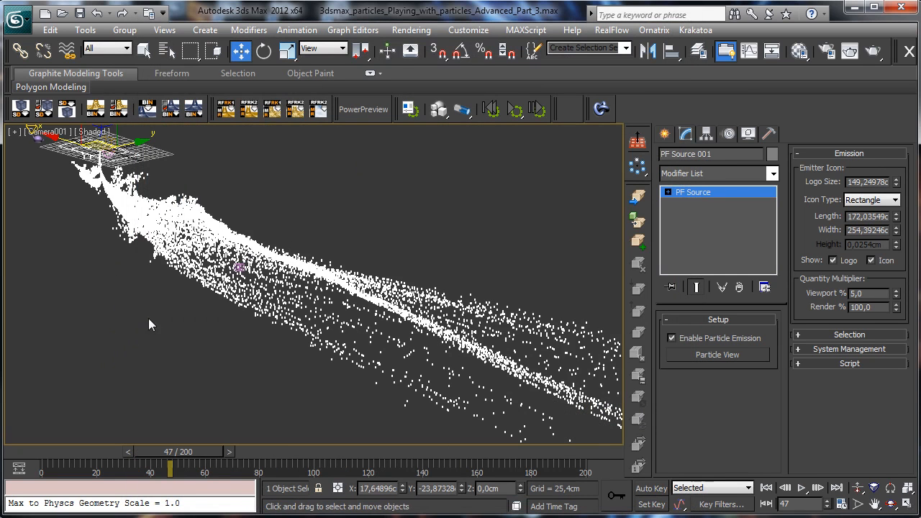
mouse_move(570, 181)
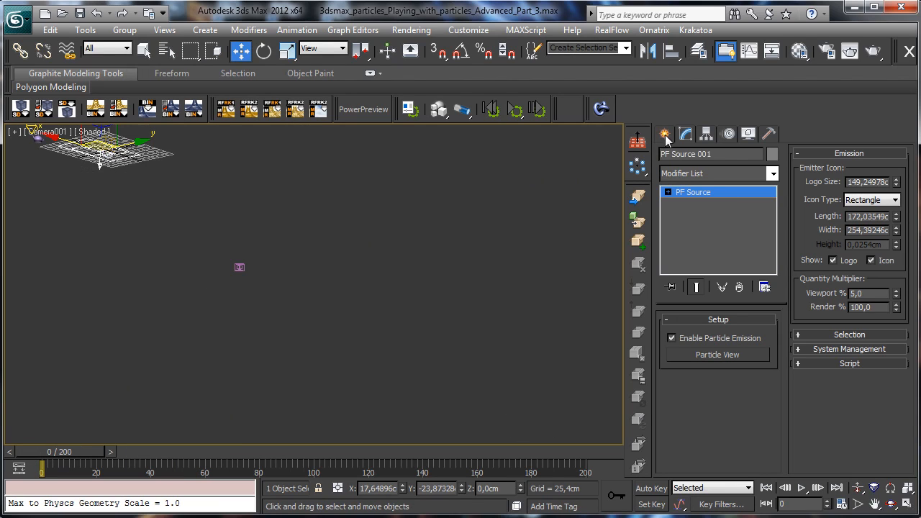
Place a Thinkbox Frost object, Frost001, in the viewport.
click(663, 134)
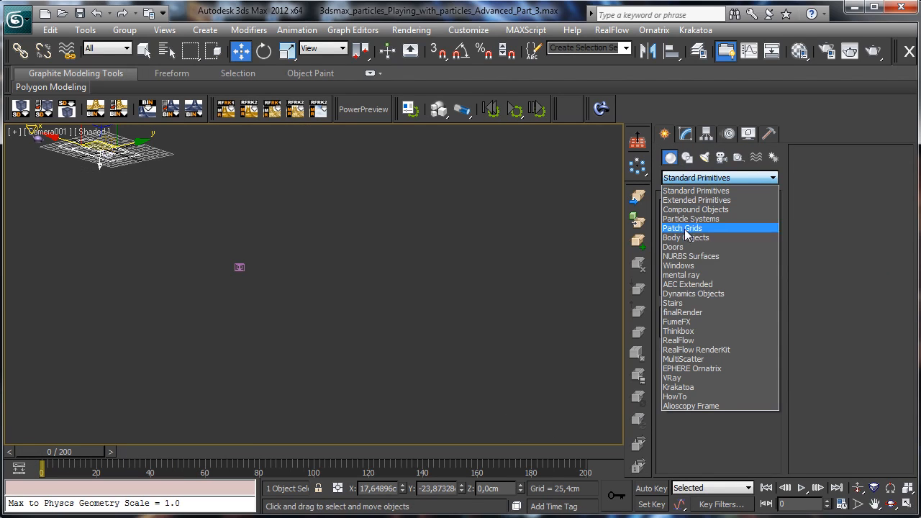
click(677, 330)
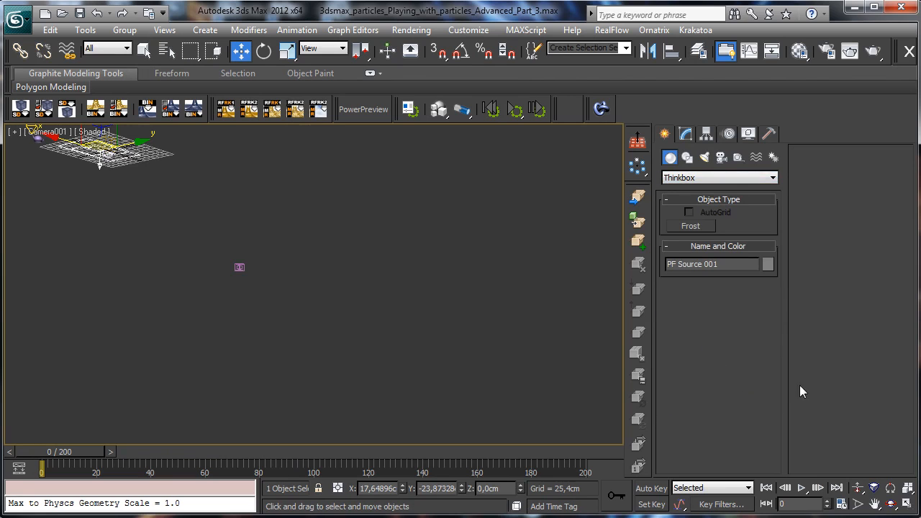
click(690, 226)
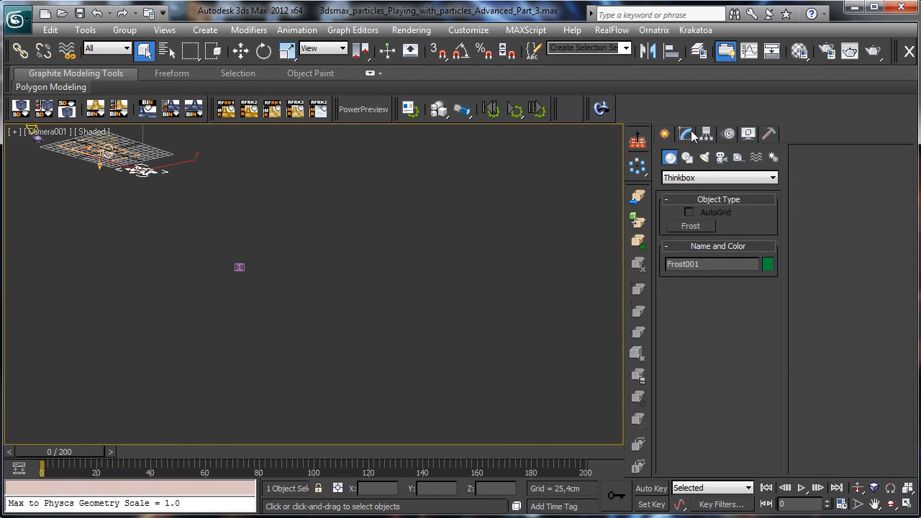
Add PF Source 001 to Frost001's Particle Objects and show four viewports.
click(685, 134)
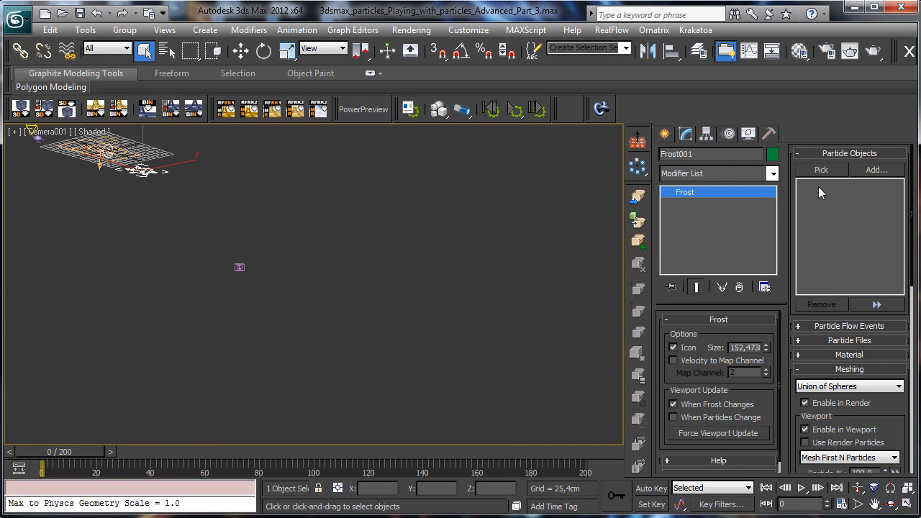
mouse_move(876, 170)
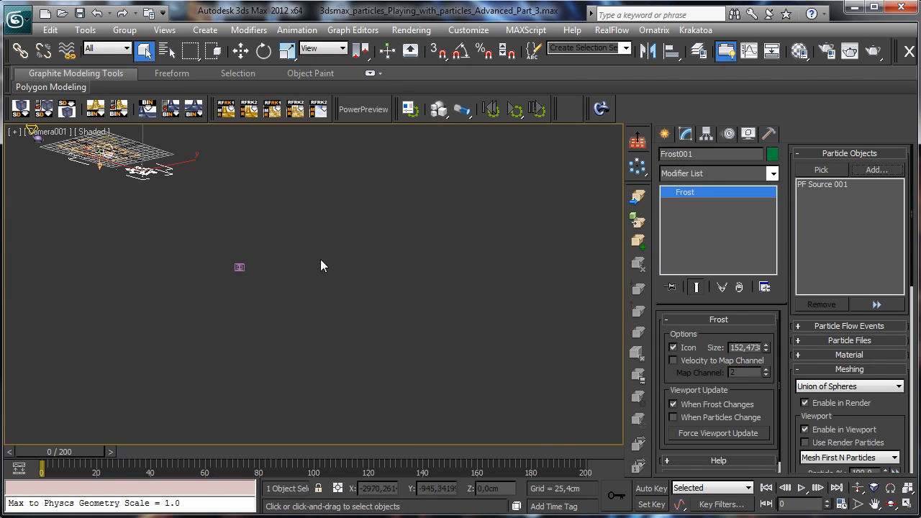
mouse_move(369, 212)
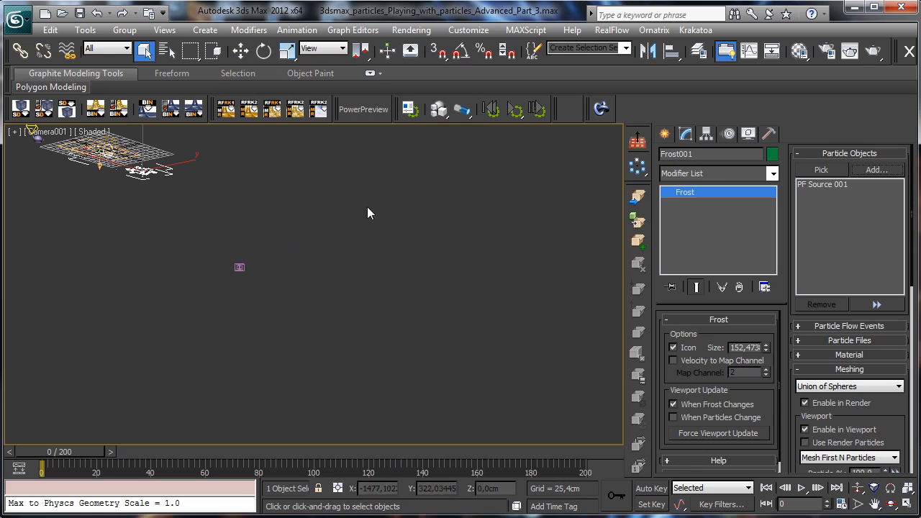
mouse_move(283, 259)
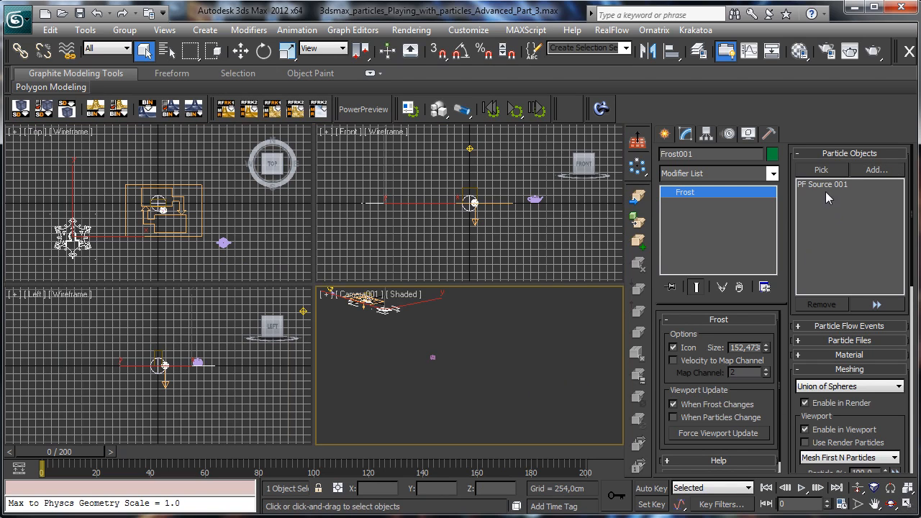
click(822, 184)
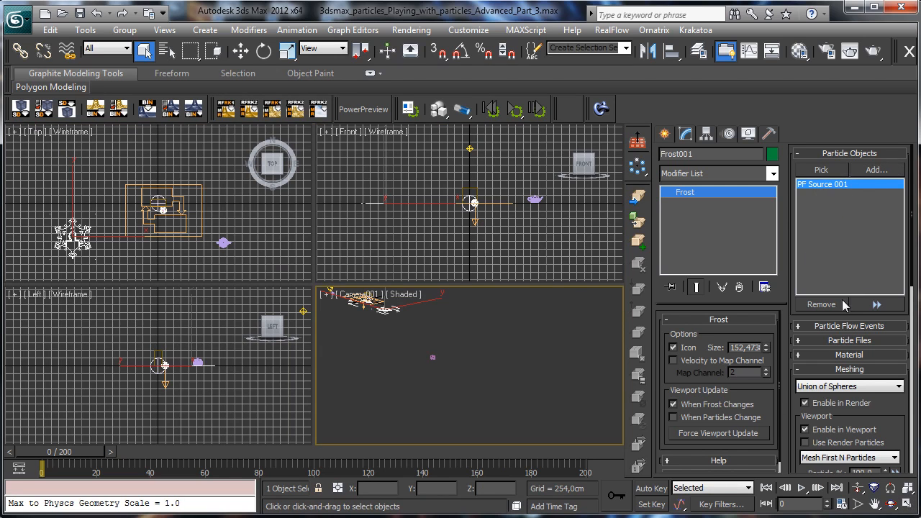
Draw Teapot002, then Shift-drag it to start an instance clone, Teapot003.
click(669, 157)
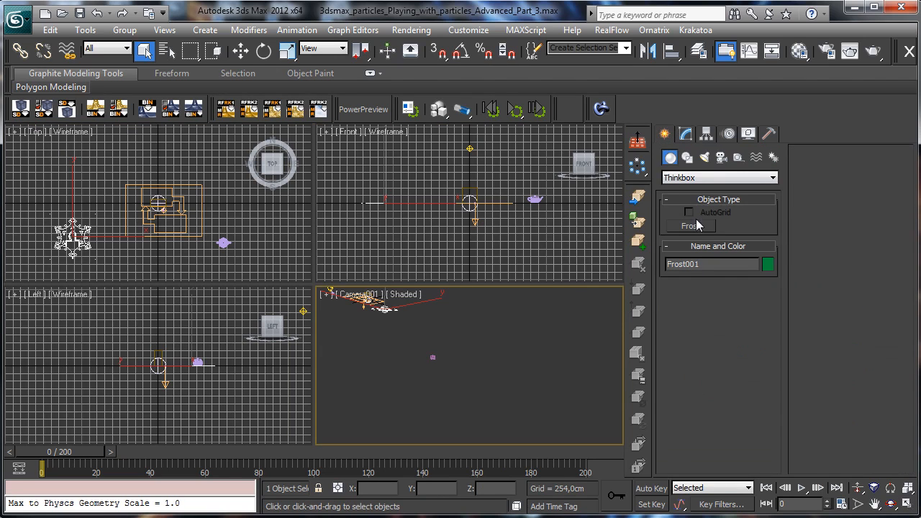
click(718, 178)
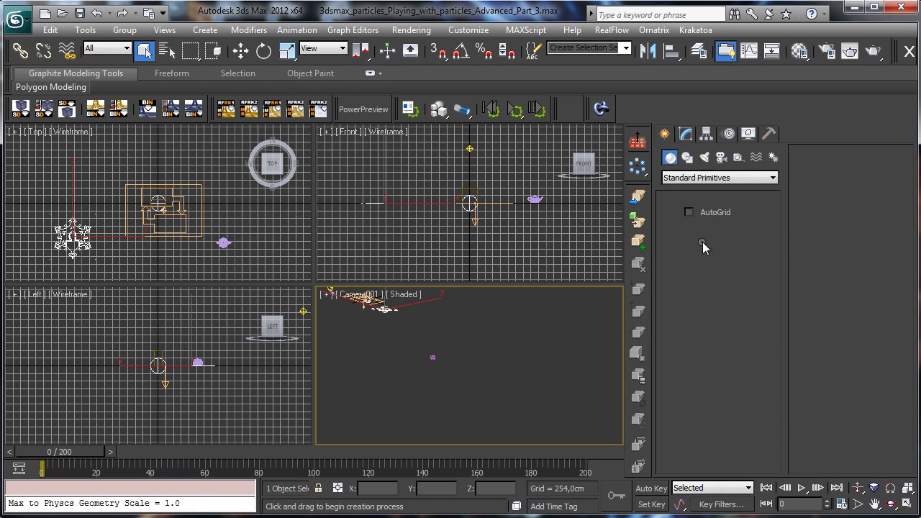
click(690, 287)
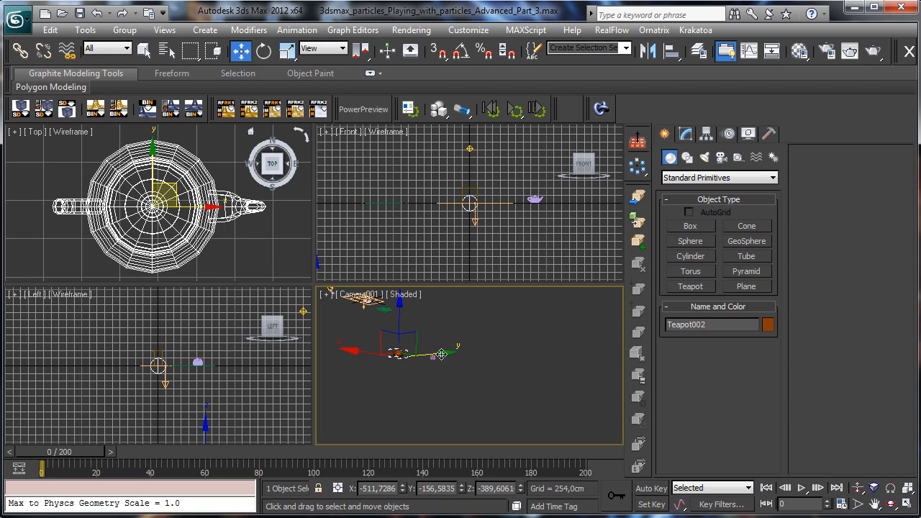
drag(400, 353, 501, 391)
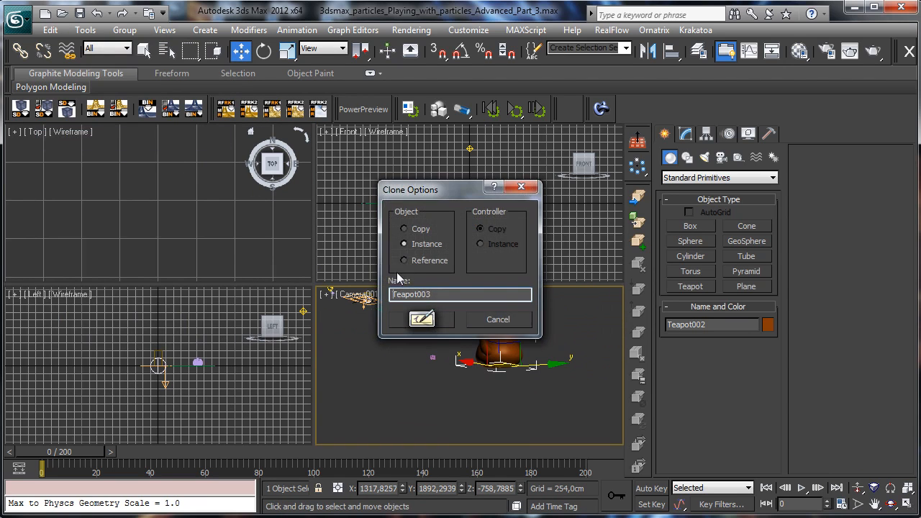
Confirm the instanced teapot copy, then select Frost001 and show its Modify parameters.
click(422, 320)
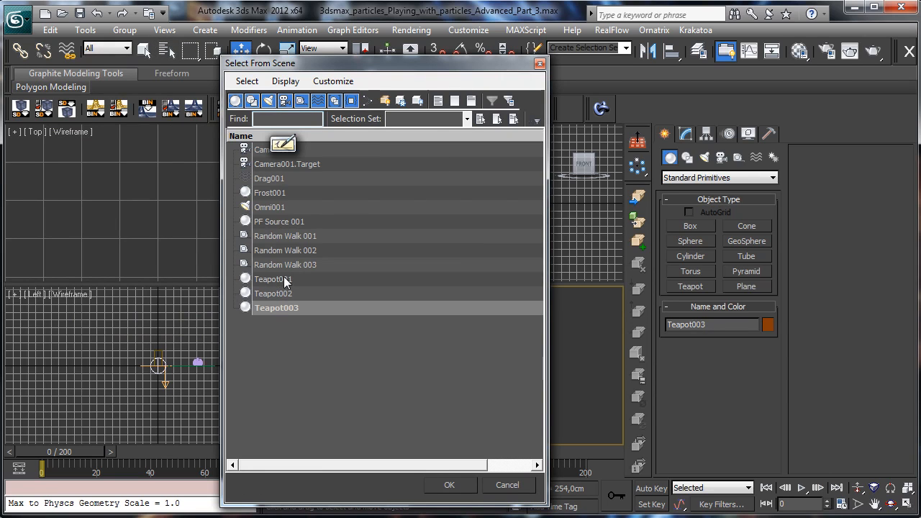
click(449, 484)
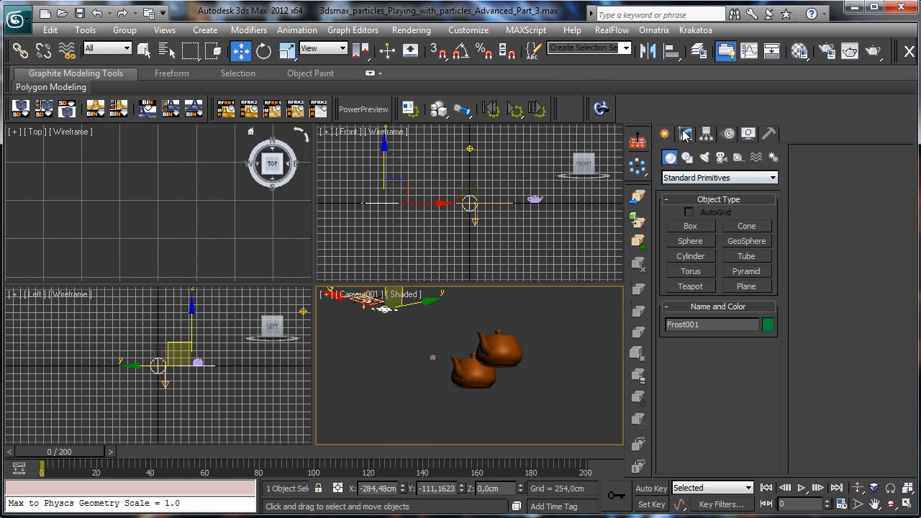
click(684, 134)
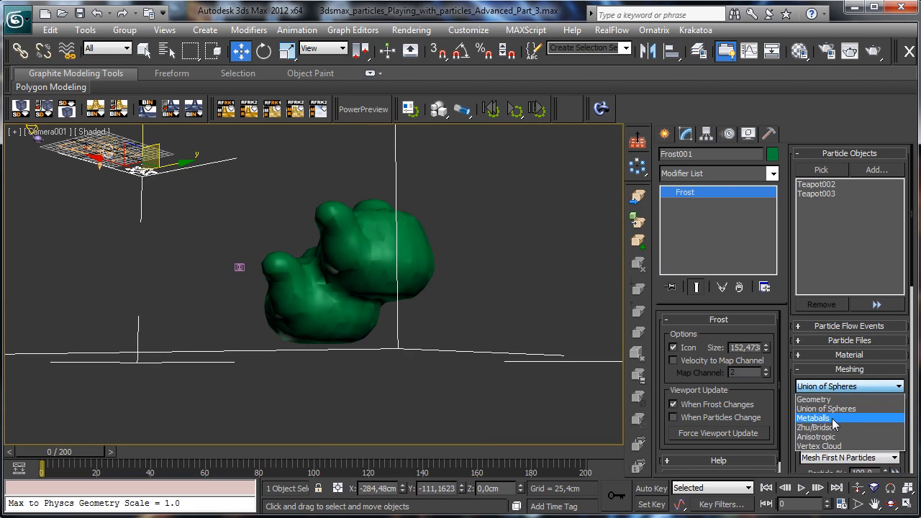
Try the Metaballs, Zhu/Bridson and Anisotropic meshing methods on Frost001.
click(812, 418)
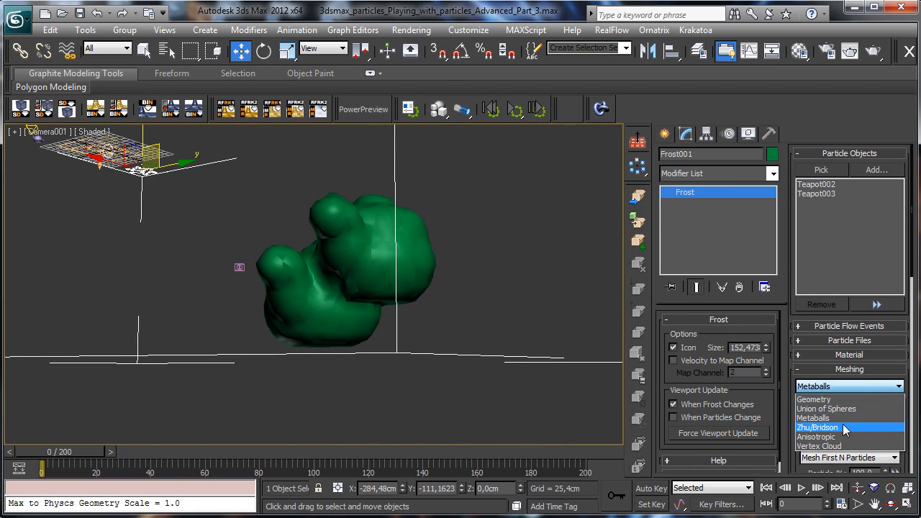
click(817, 427)
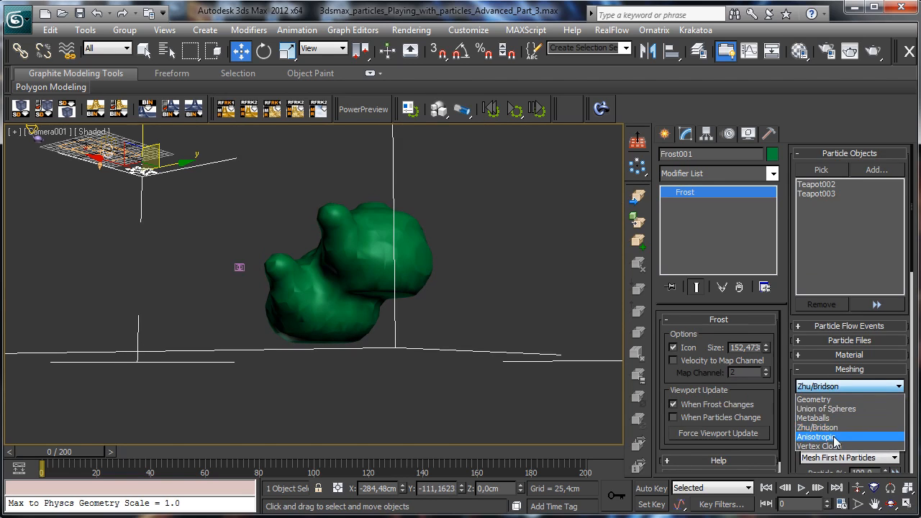
click(849, 436)
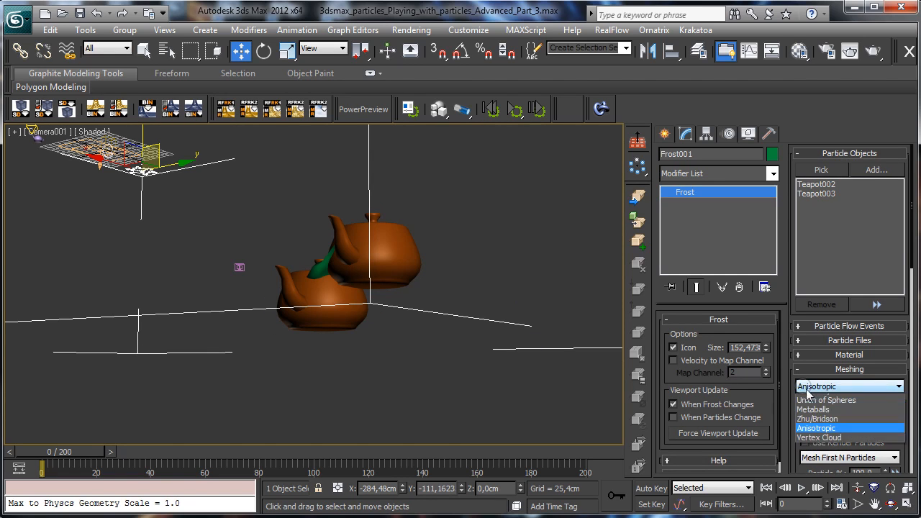
Remove both teapots from Frost001's particle source list.
click(826, 400)
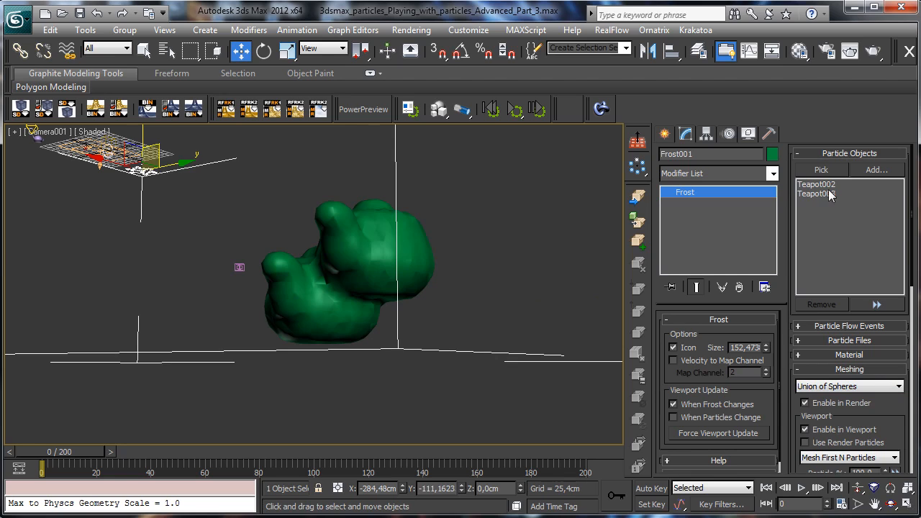
click(821, 304)
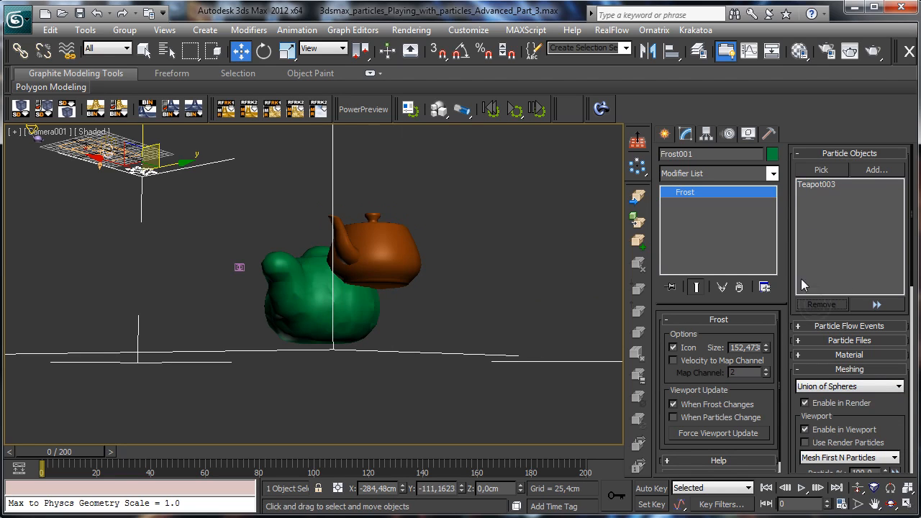
click(820, 304)
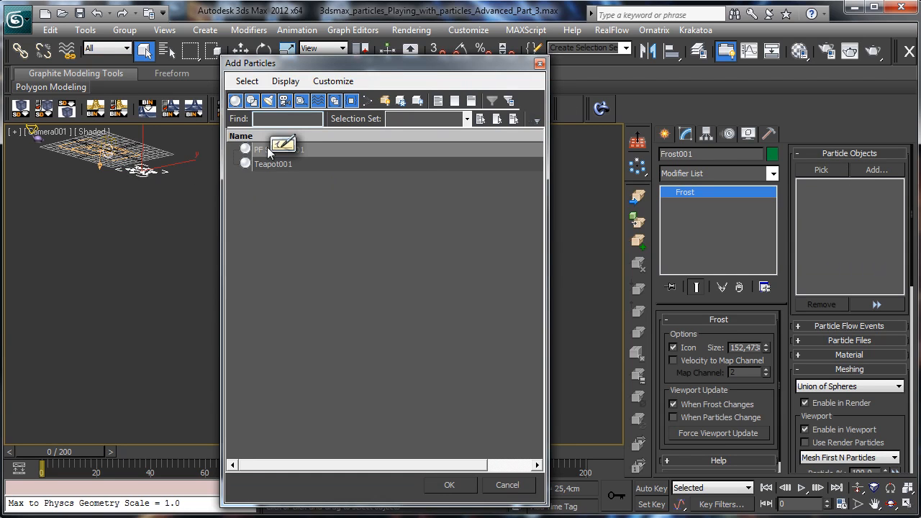
Add PF Source 001 as Frost001's particle source and scrub forward to preview.
click(449, 484)
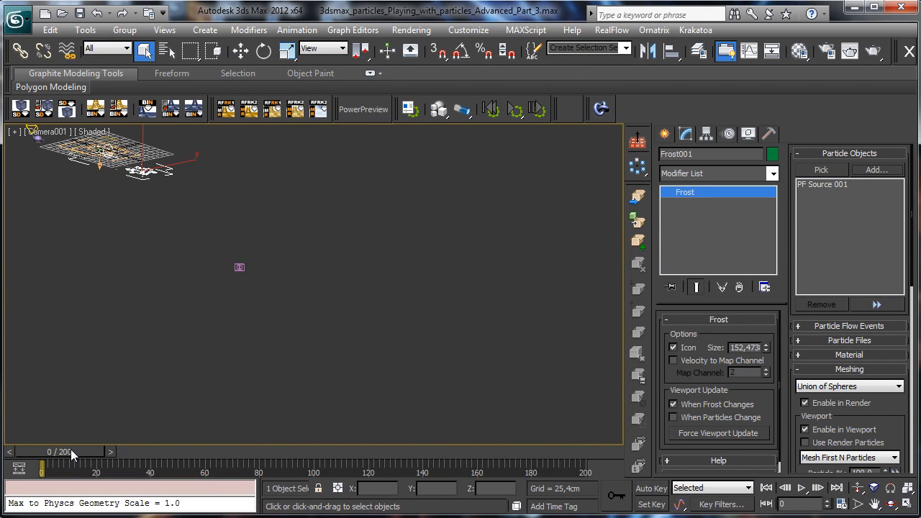
drag(41, 471, 108, 471)
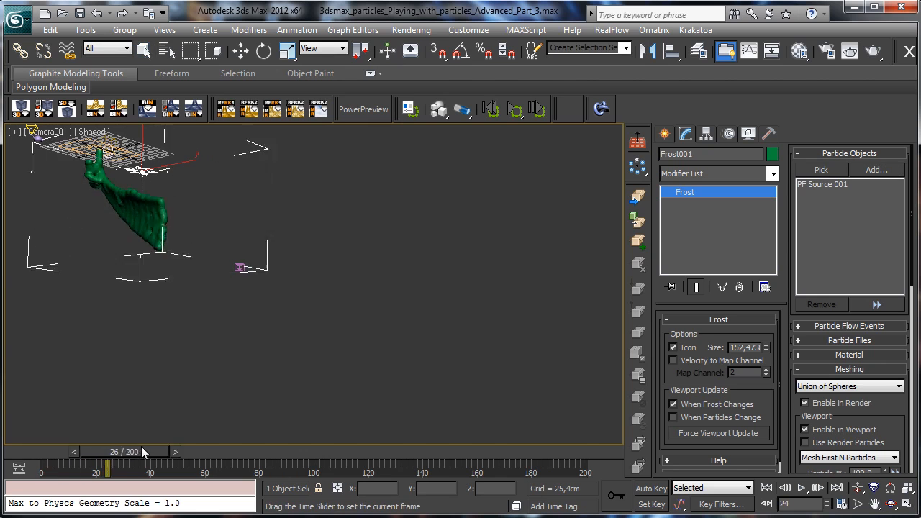
drag(108, 472, 166, 471)
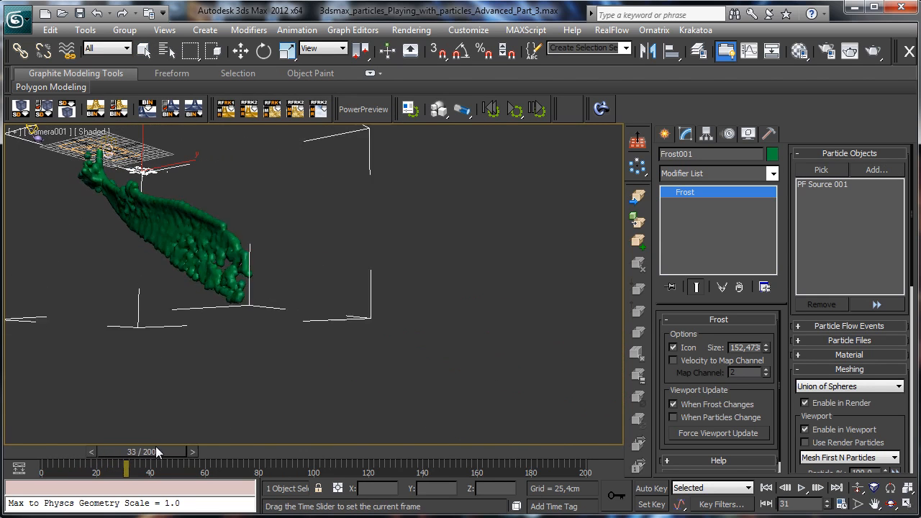
Try Metaballs and Zhu/Bridson meshing modes while scrubbing between frames 45 and 36.
click(848, 385)
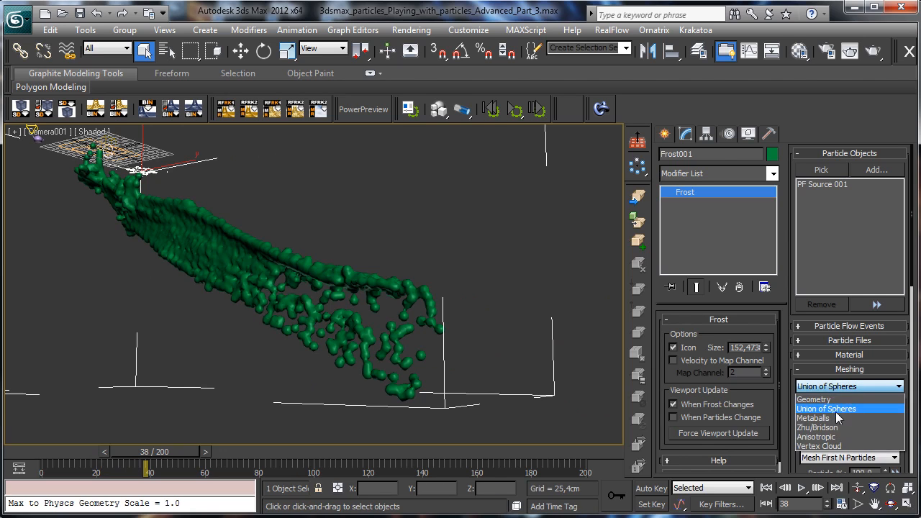
click(815, 418)
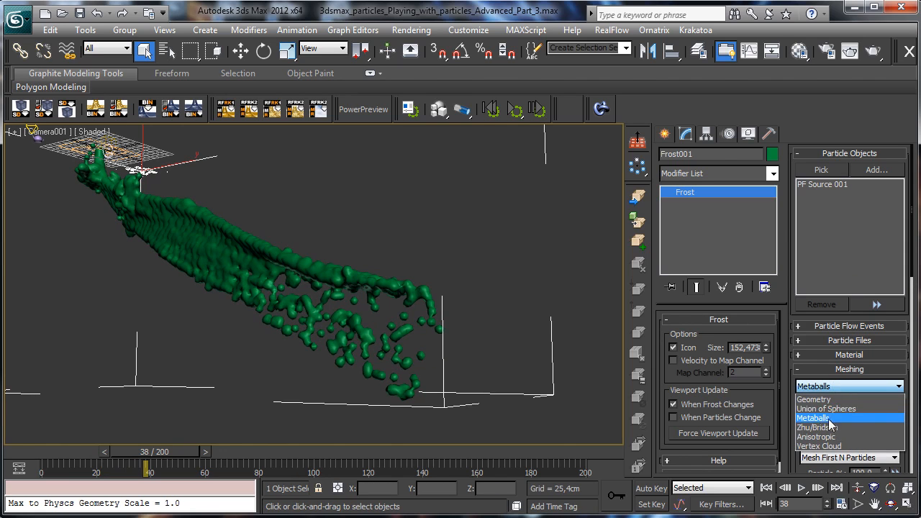
click(816, 428)
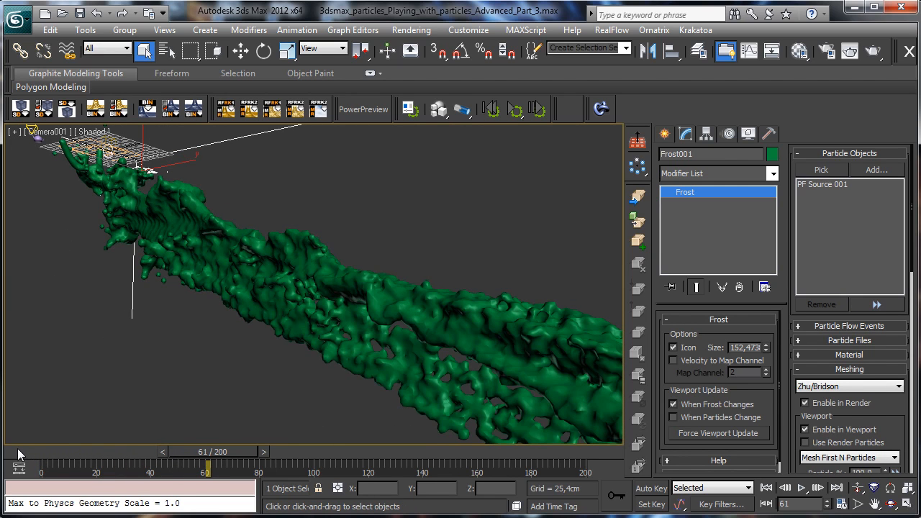
drag(207, 471, 155, 471)
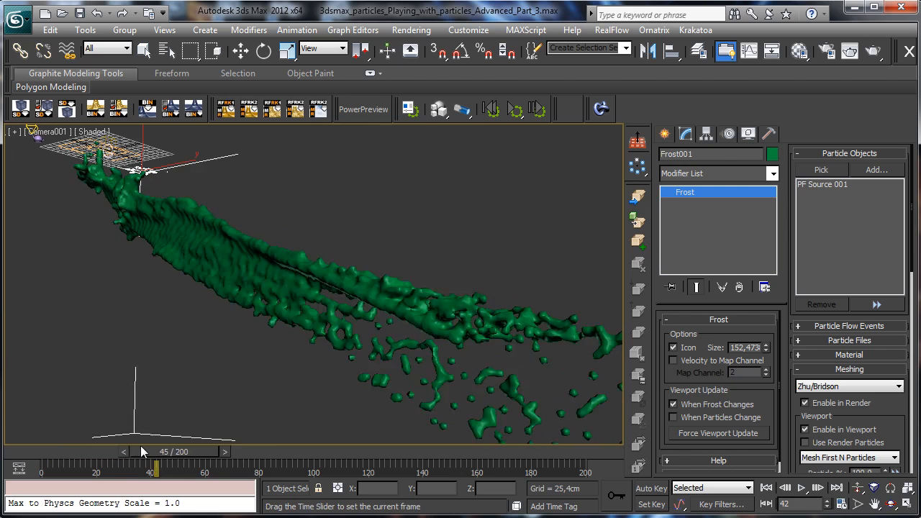
drag(153, 472, 195, 472)
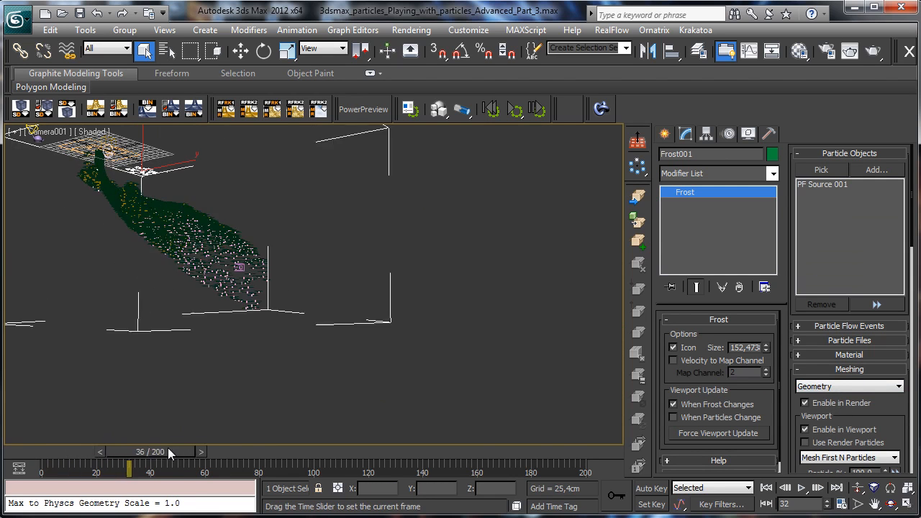
At frame 0, set Event 002's Display type to None in Particle View, then close it.
drag(129, 471, 205, 471)
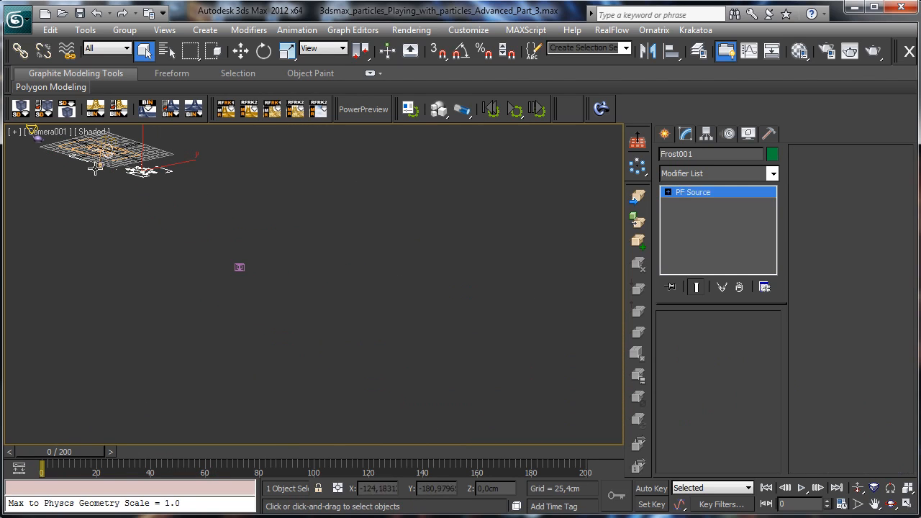
click(717, 354)
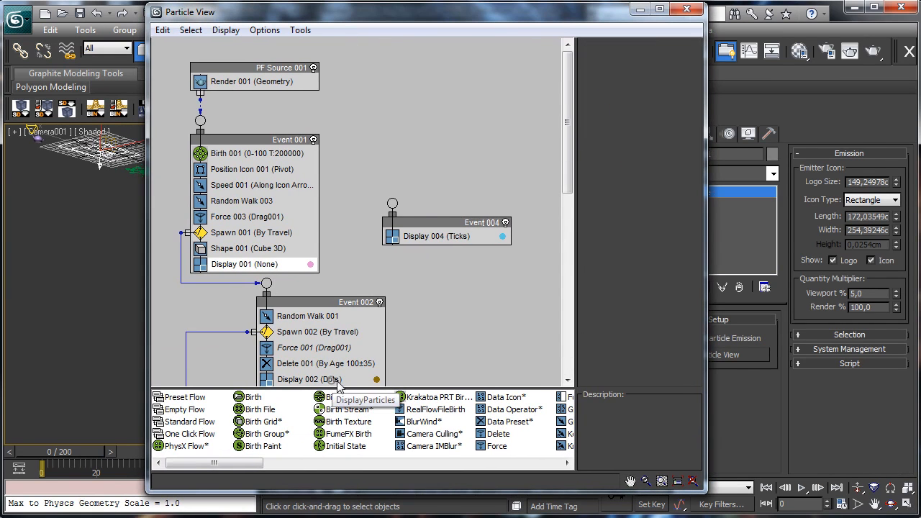
click(310, 379)
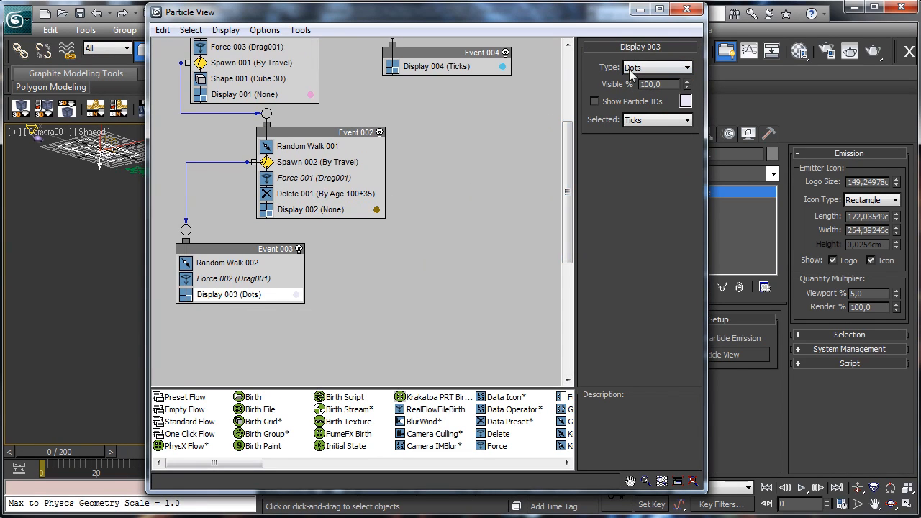
click(685, 9)
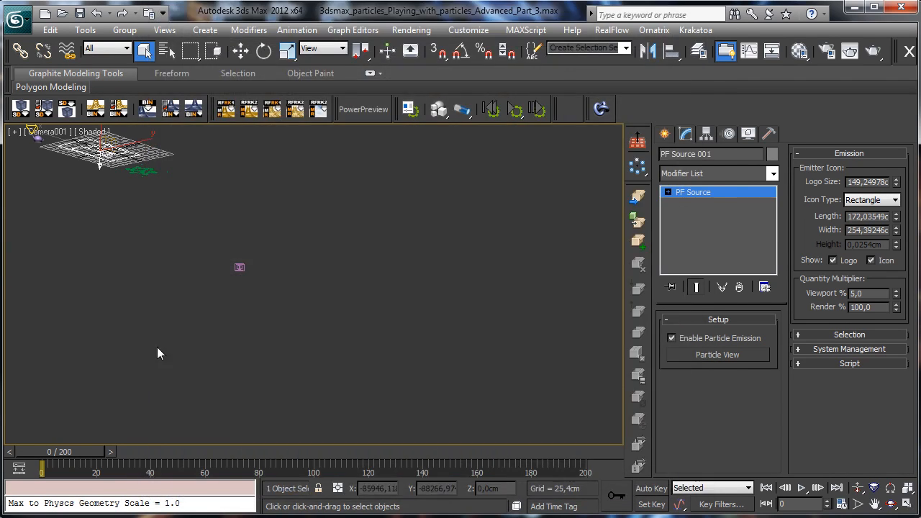
Switch Frost001's Particle Geometry to Custom Geometry using Teapot001.
click(801, 487)
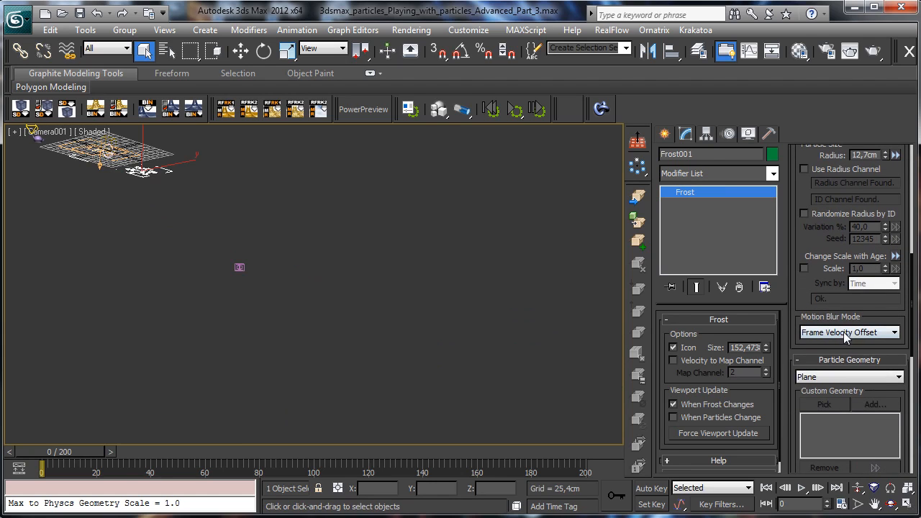
click(849, 377)
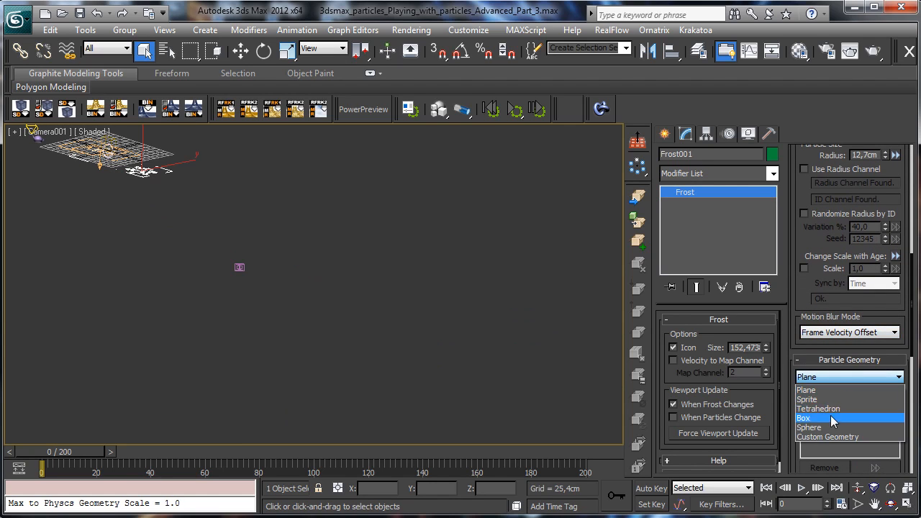
mouse_move(818, 399)
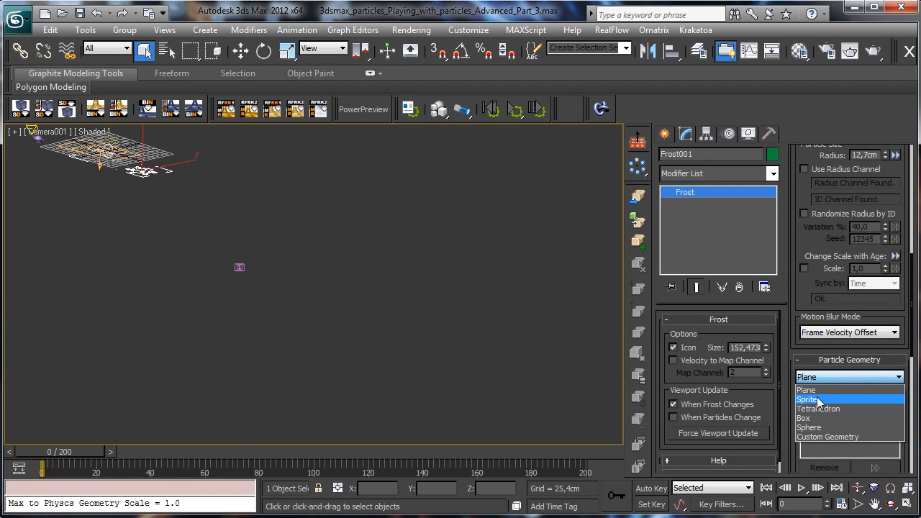
mouse_move(849, 436)
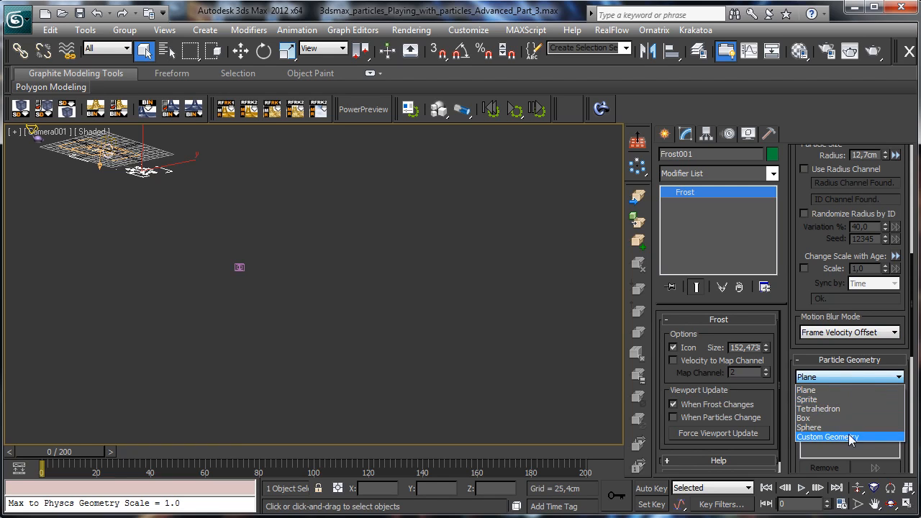
click(831, 436)
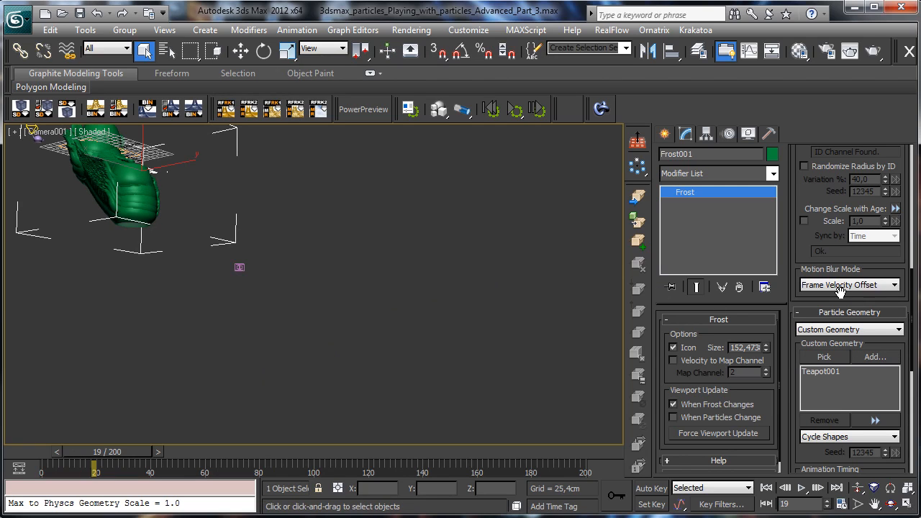
mouse_move(809, 205)
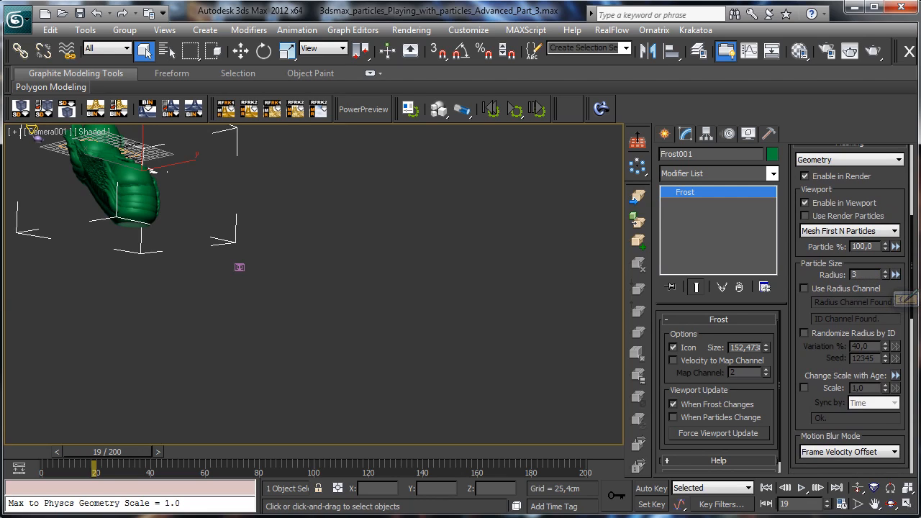
Set Frost radius to 3 and mesh every Nth particle at 5%, previewing frames 47–53.
triple_click(863, 274)
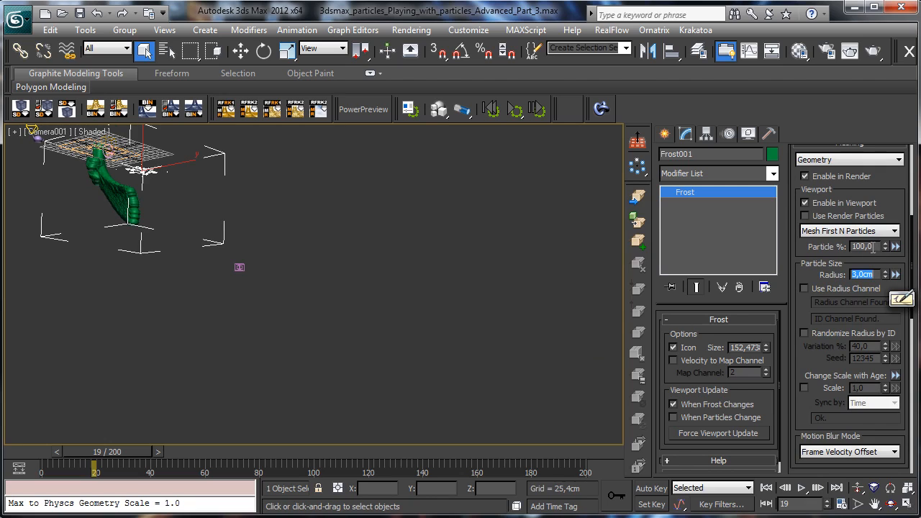
click(849, 230)
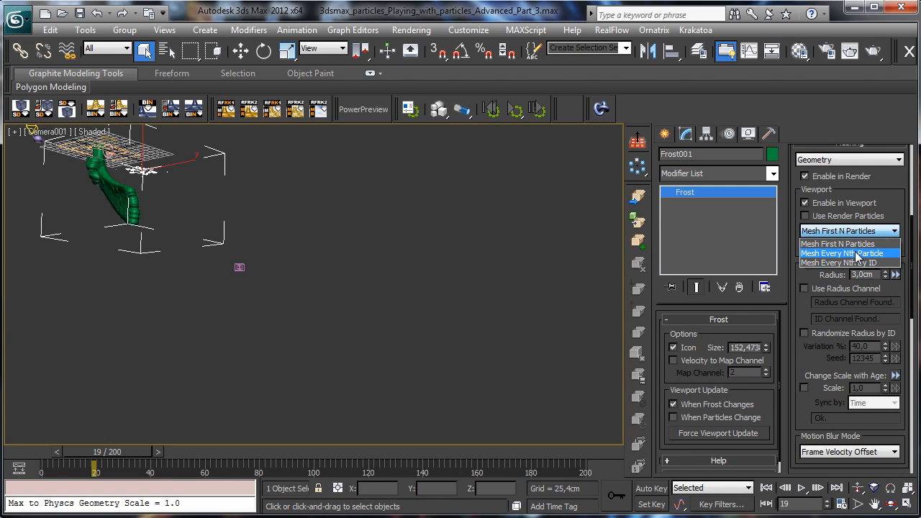
click(844, 253)
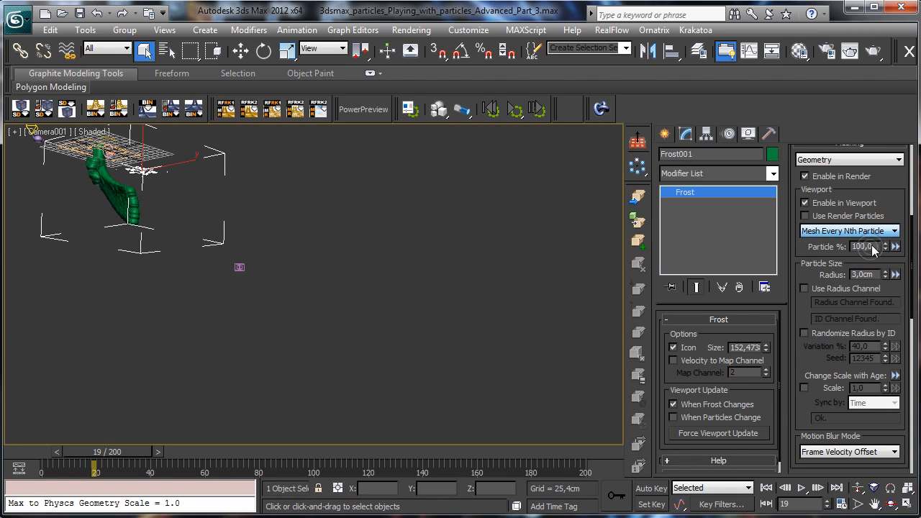
triple_click(863, 246)
text(5)
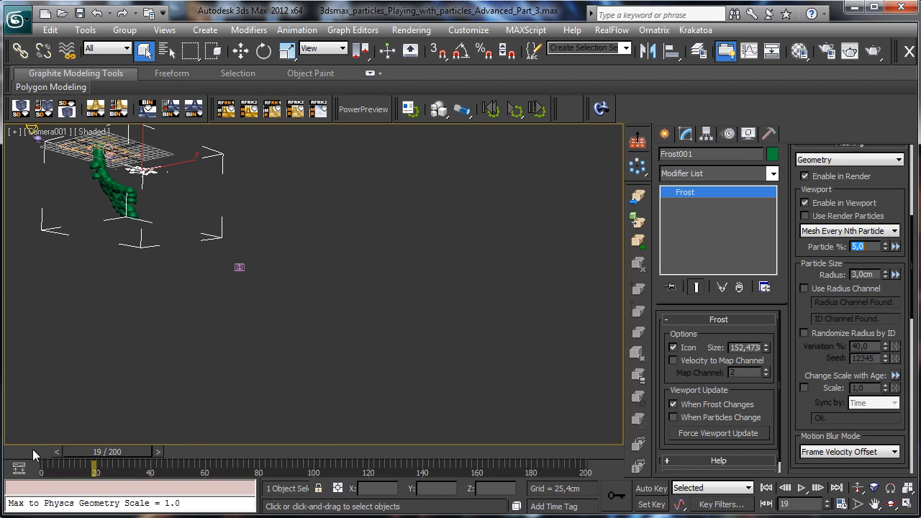
drag(93, 472, 140, 472)
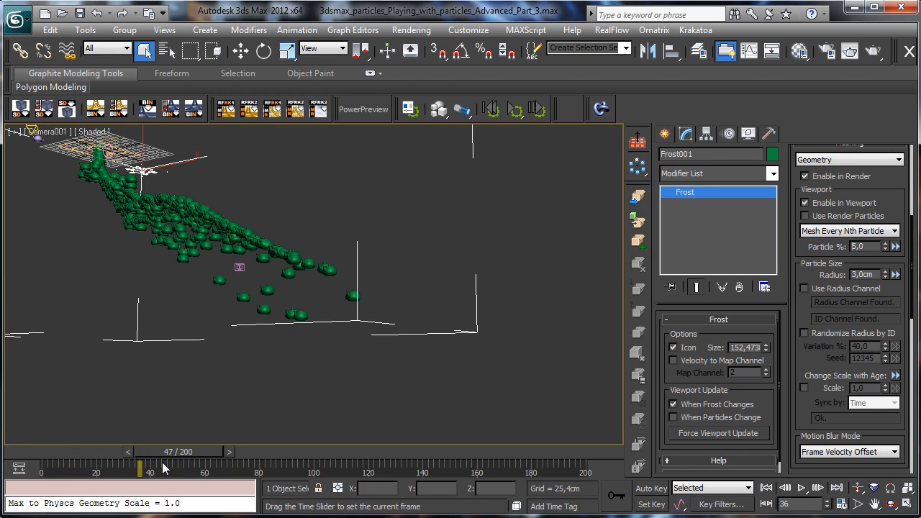
drag(141, 470, 186, 470)
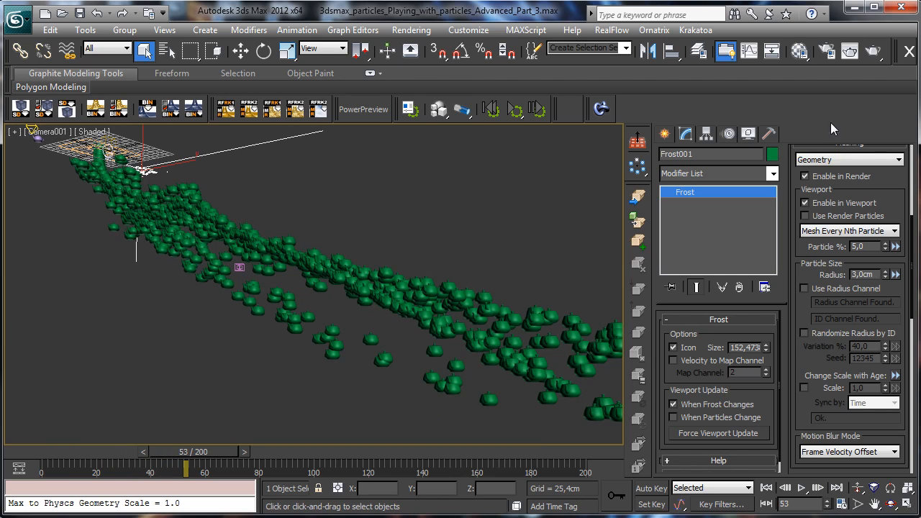
mouse_move(833, 349)
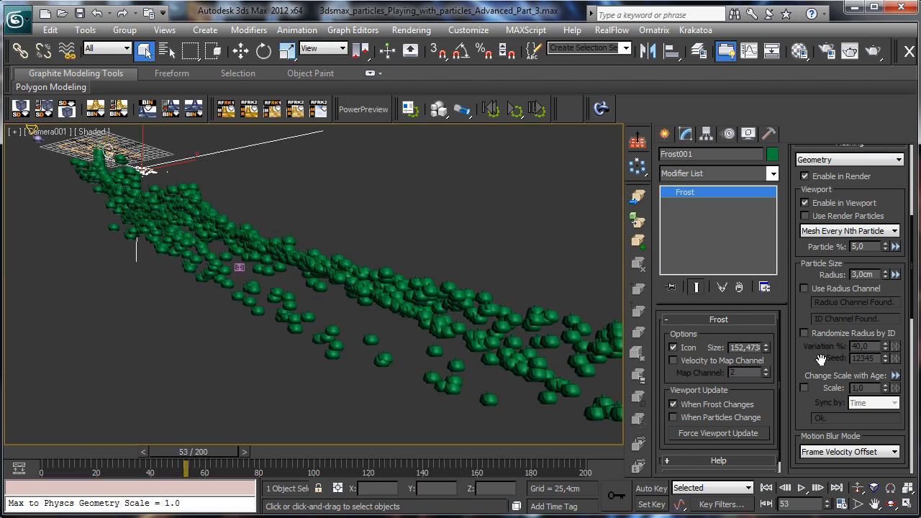
mouse_move(816, 299)
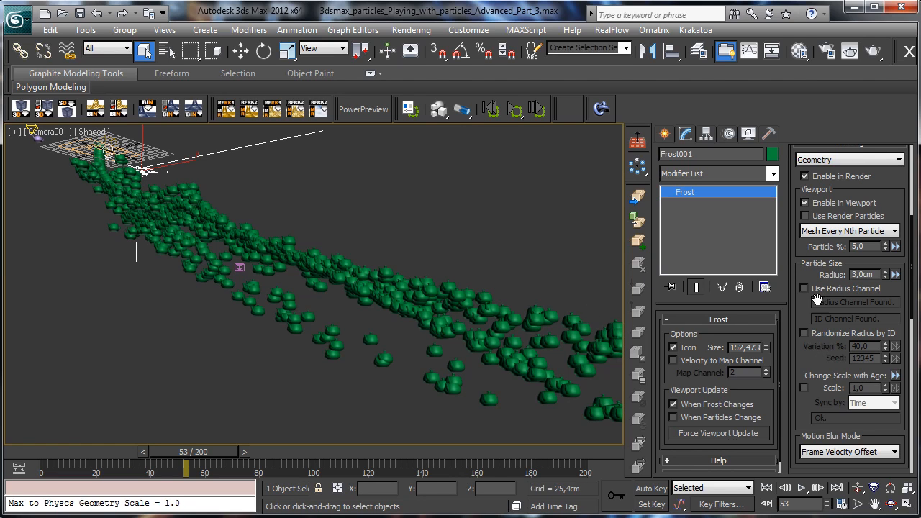
click(805, 333)
text(85)
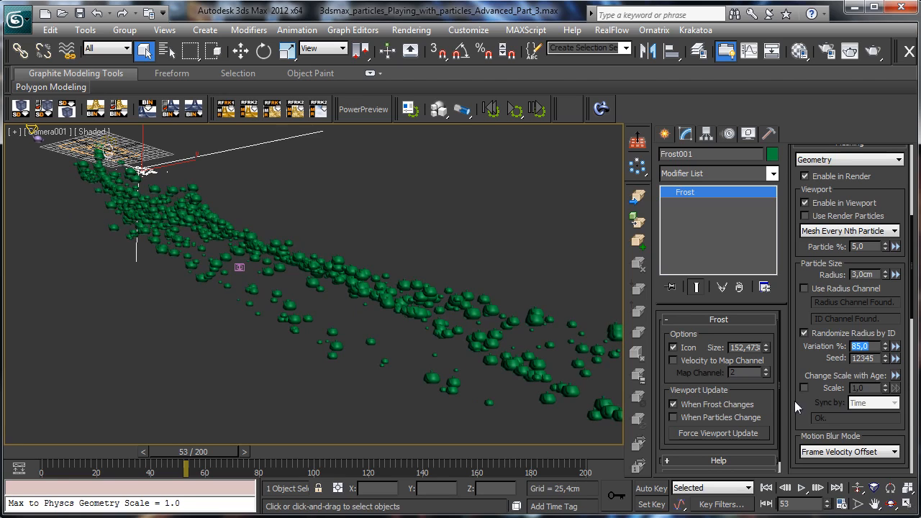
Try Change Scale with Age with sync options and scale 1.95 then 1.59, then disable it.
click(804, 387)
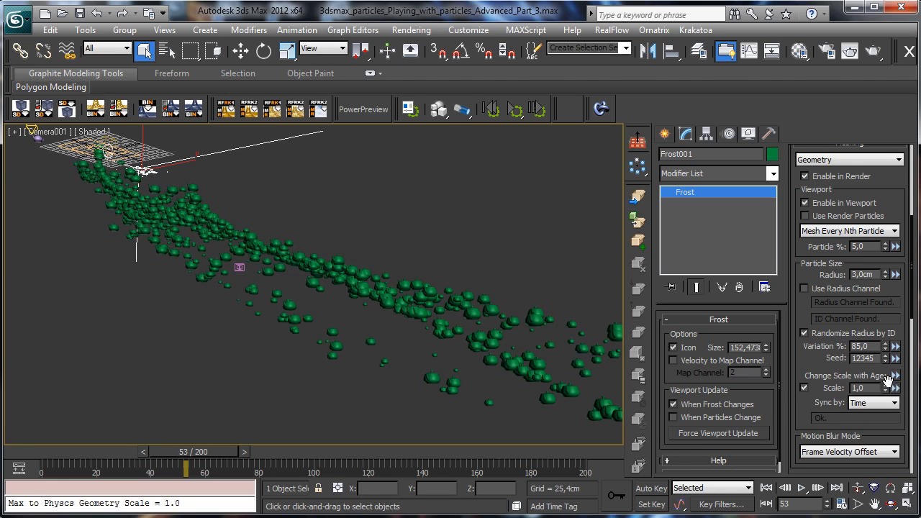
click(870, 402)
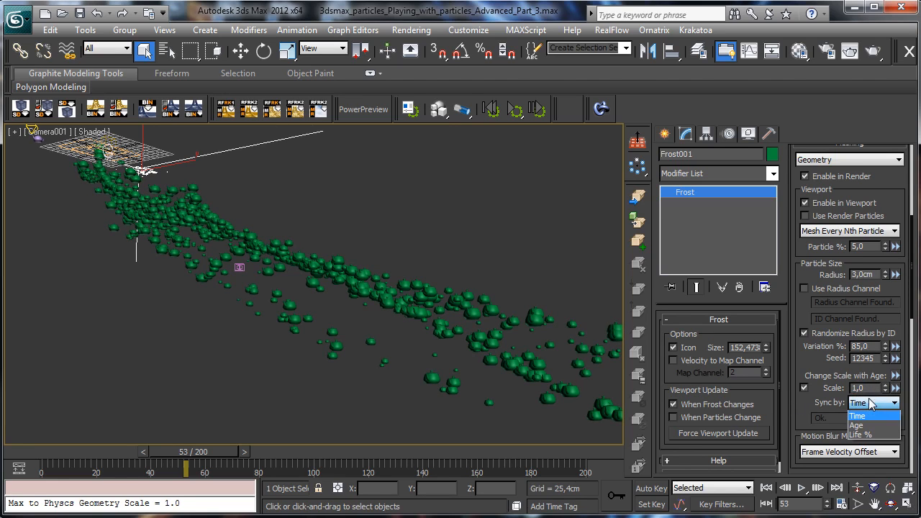
click(855, 425)
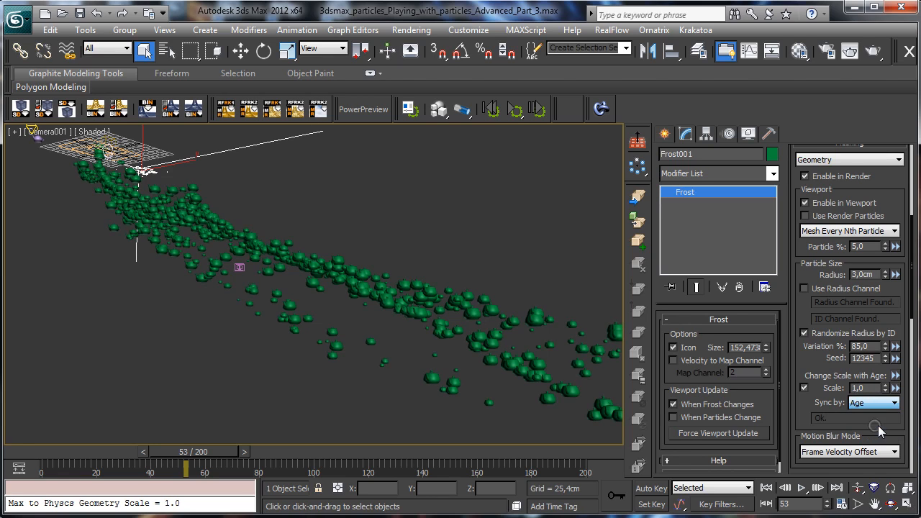
triple_click(863, 387)
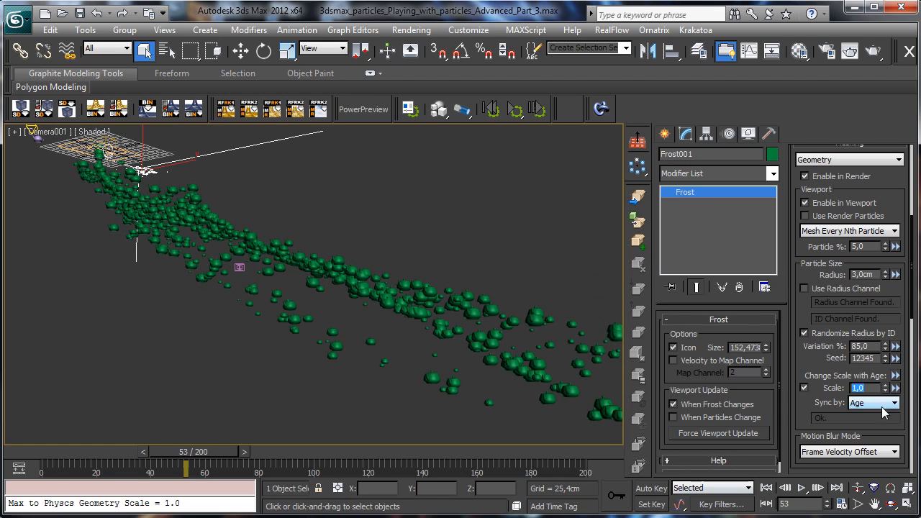
click(872, 403)
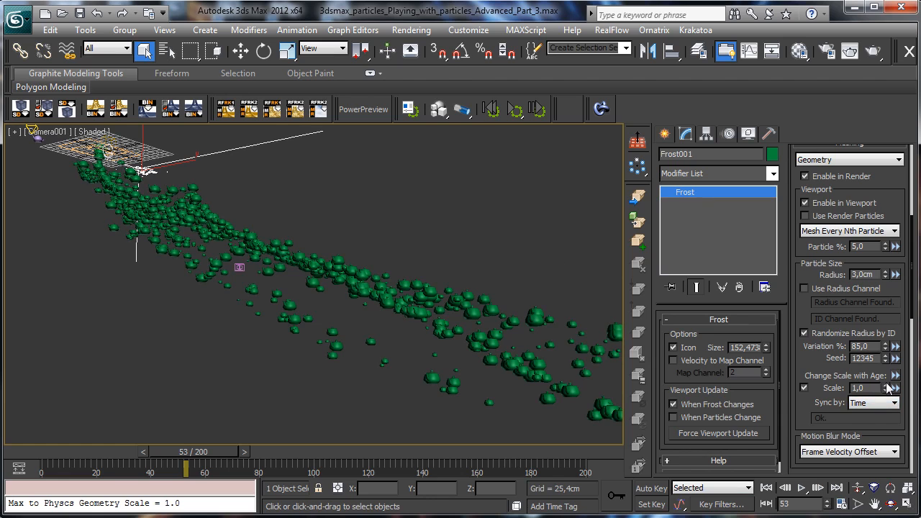
click(895, 388)
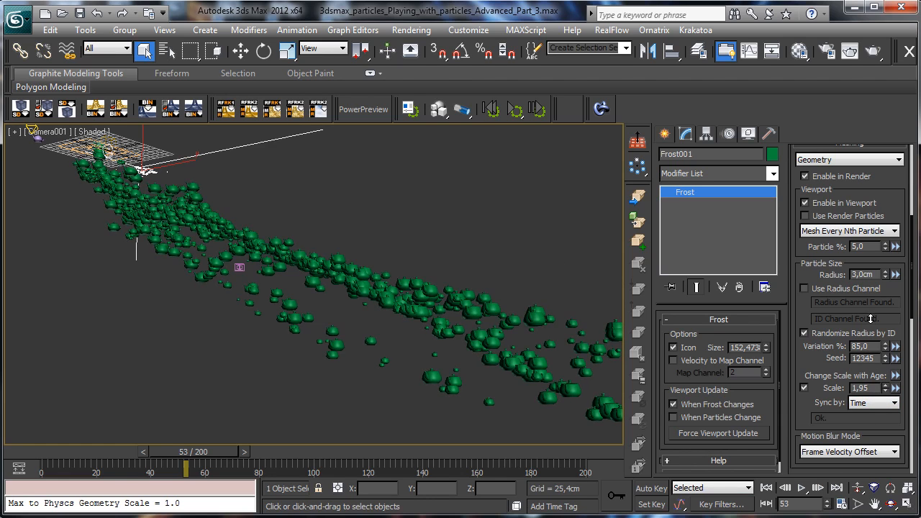
click(895, 384)
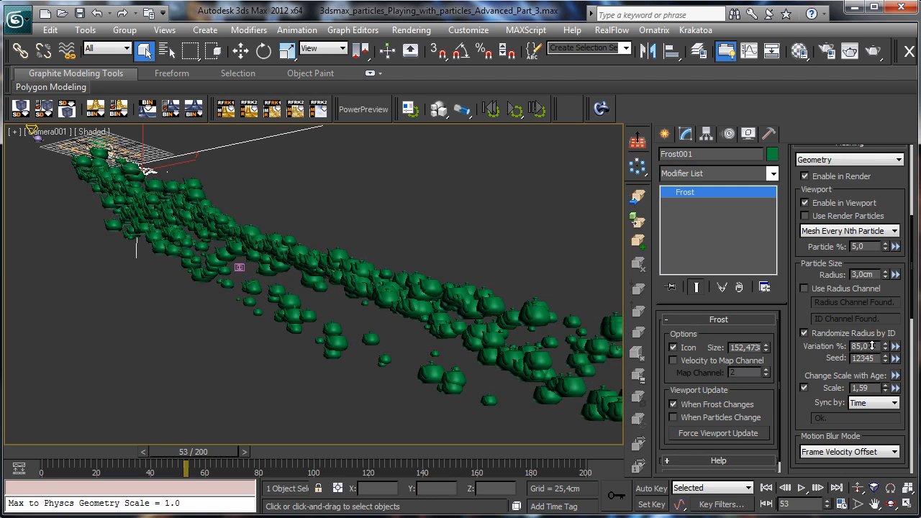
click(805, 387)
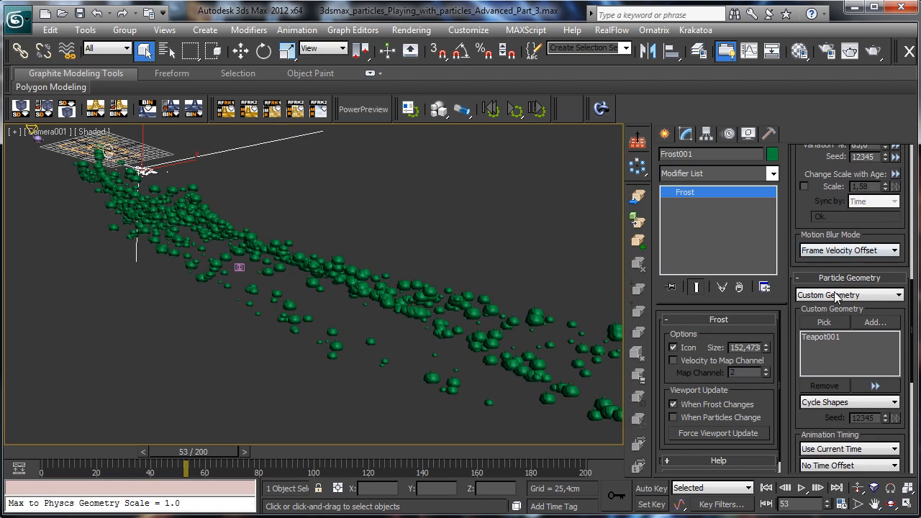
mouse_move(827, 334)
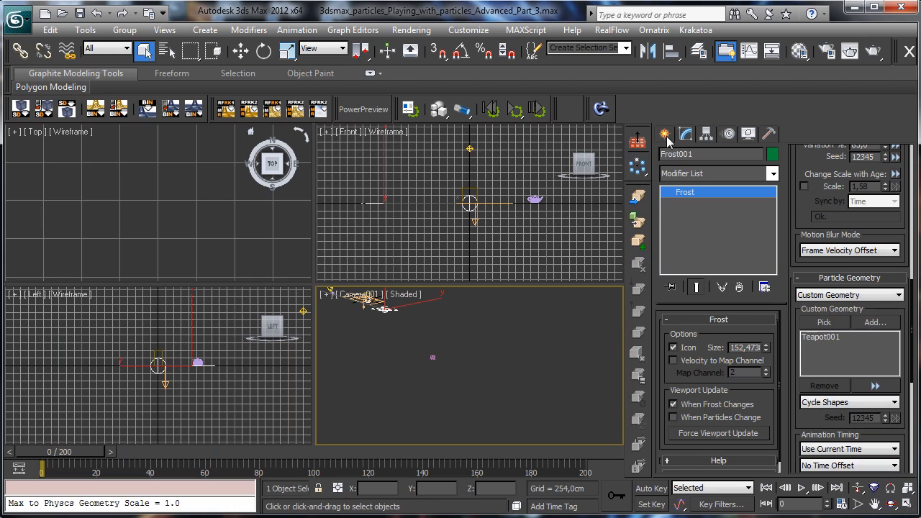
Create a sphere and a tube from Standard Primitives.
click(663, 134)
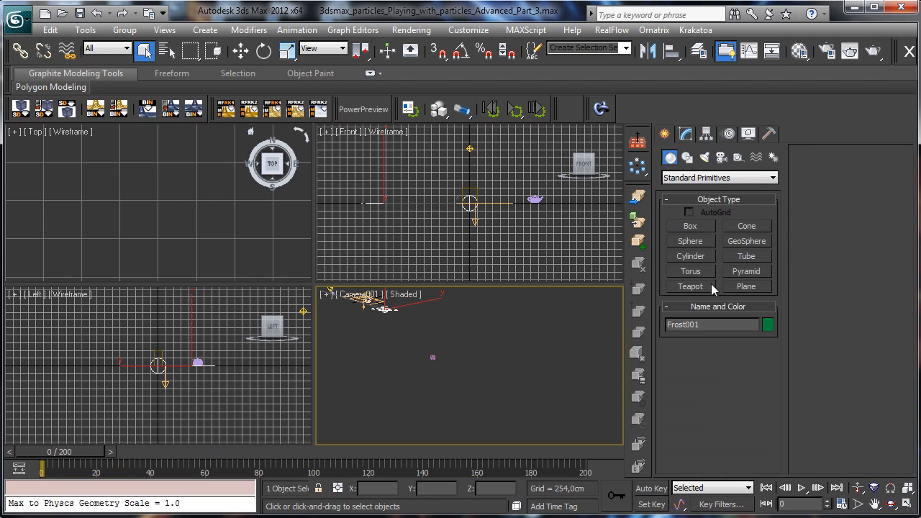
click(689, 240)
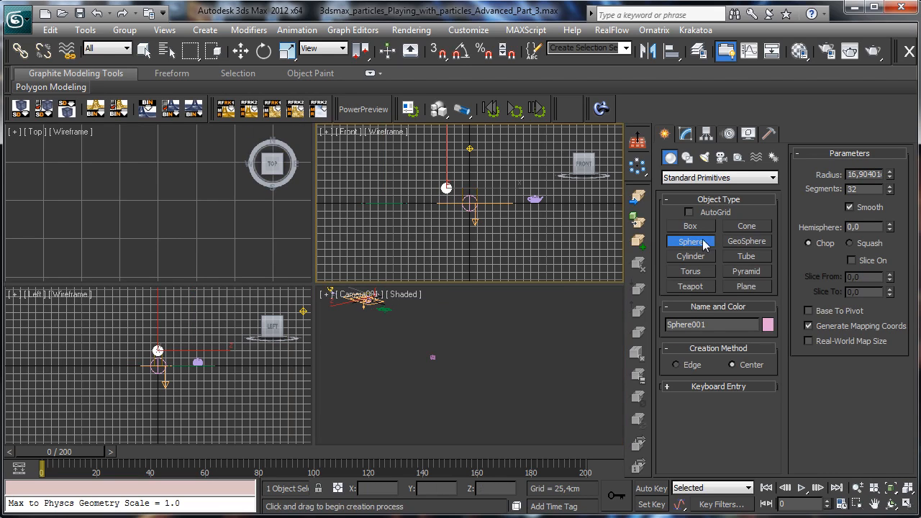
mouse_move(746, 241)
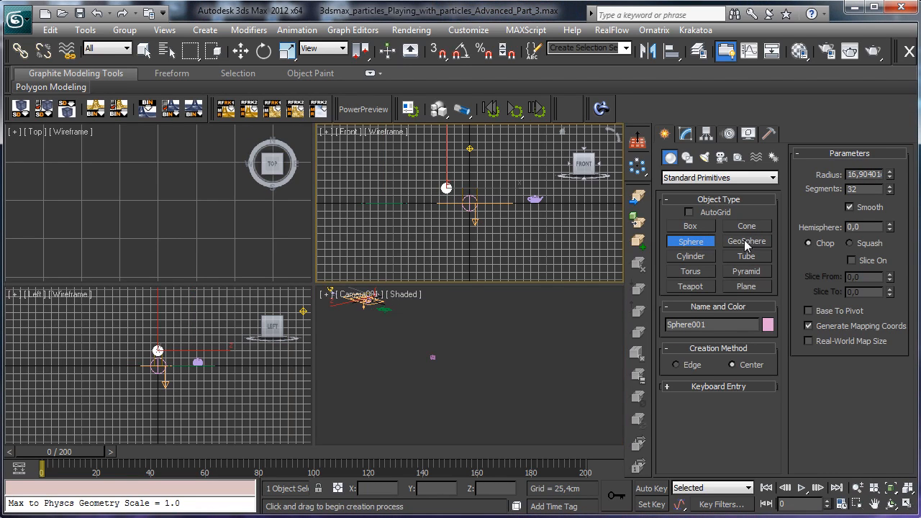
click(690, 256)
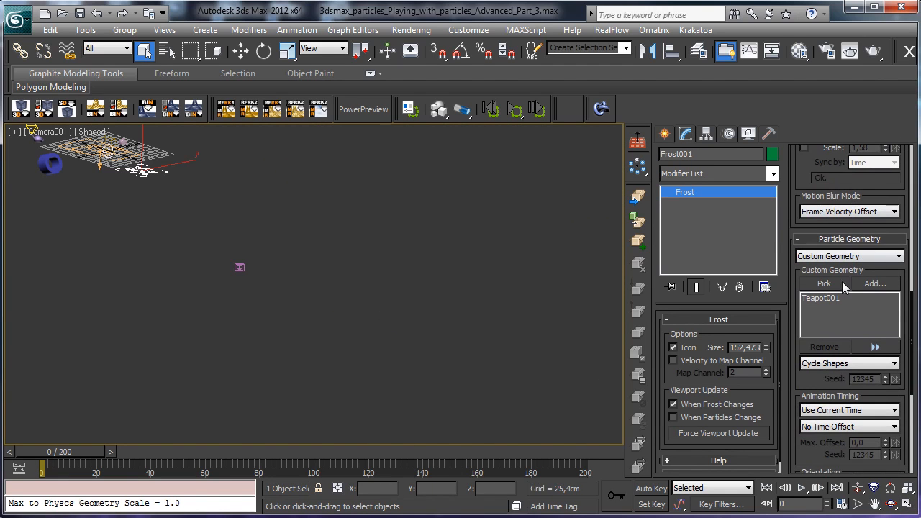
Add Sphere001 and Tube001 to Frost's Custom Geometry and scrub to frame 46.
click(875, 283)
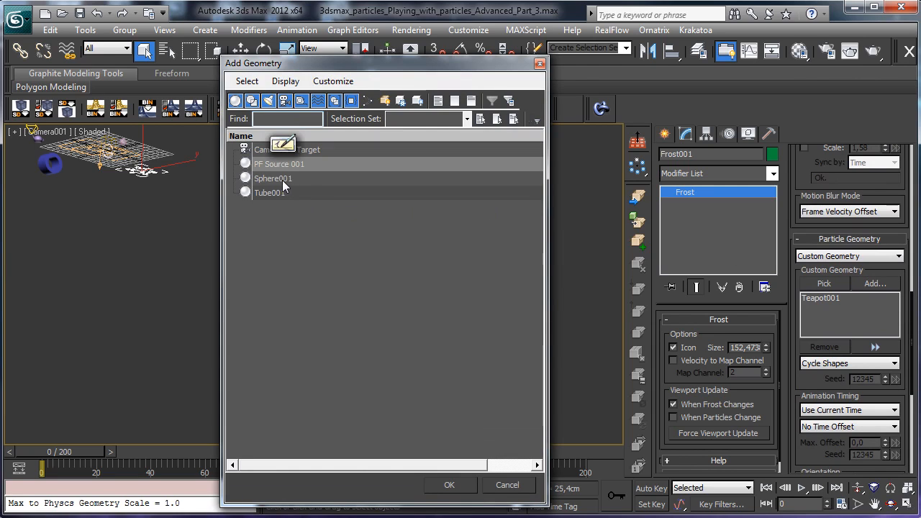
click(276, 177)
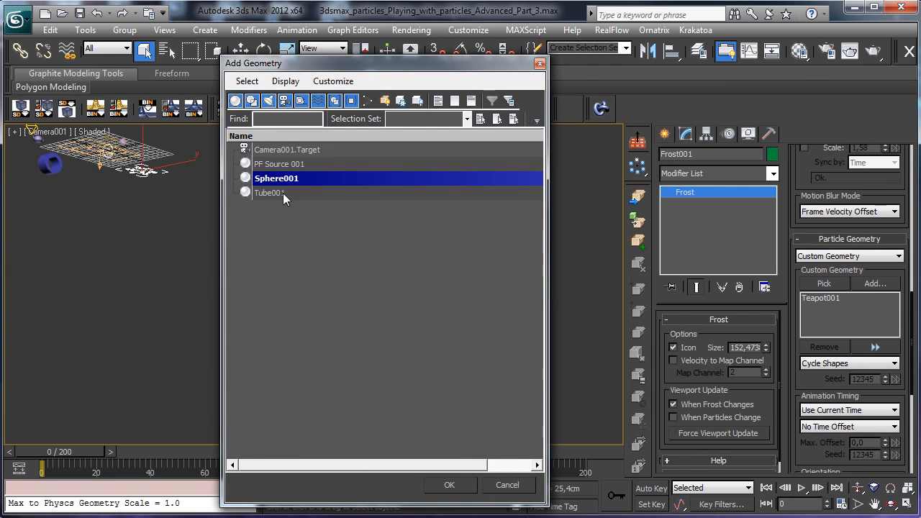
click(449, 484)
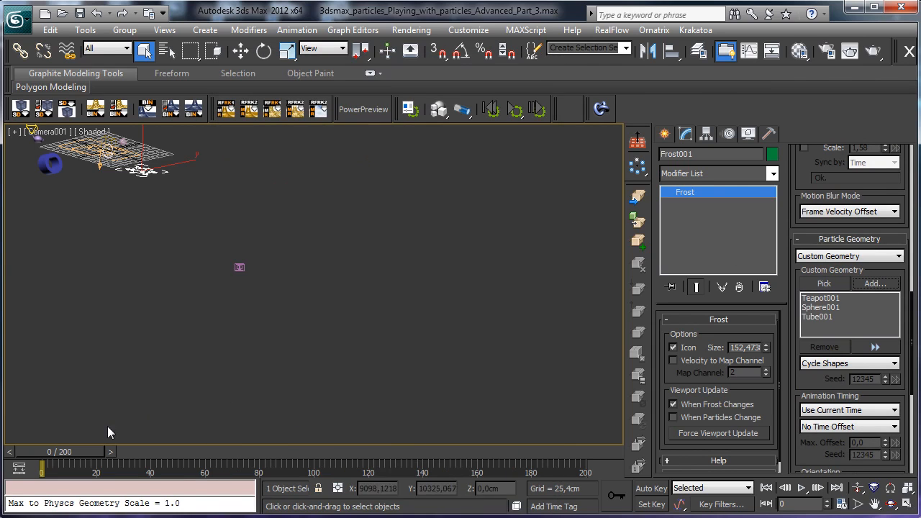
drag(41, 472, 122, 472)
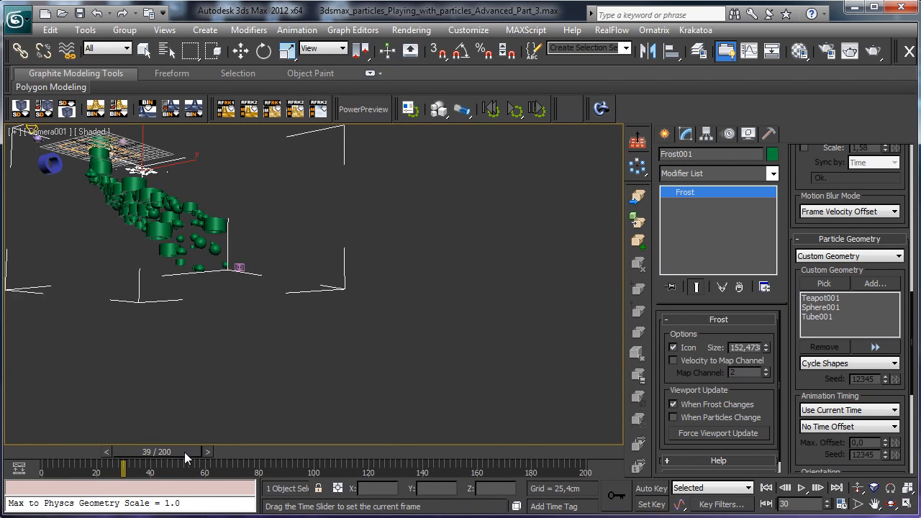
drag(122, 473, 167, 473)
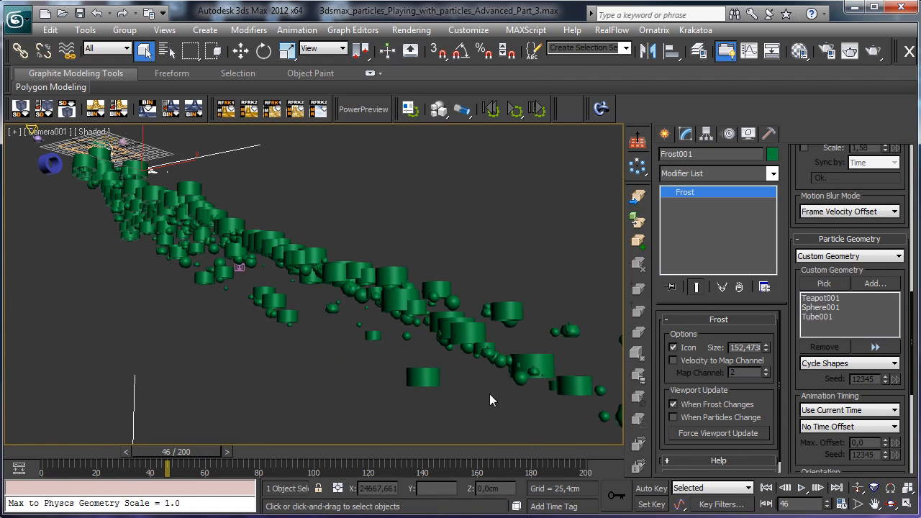
Set Frost's shape selection to Random Shape By ID with seed 12347.
click(849, 362)
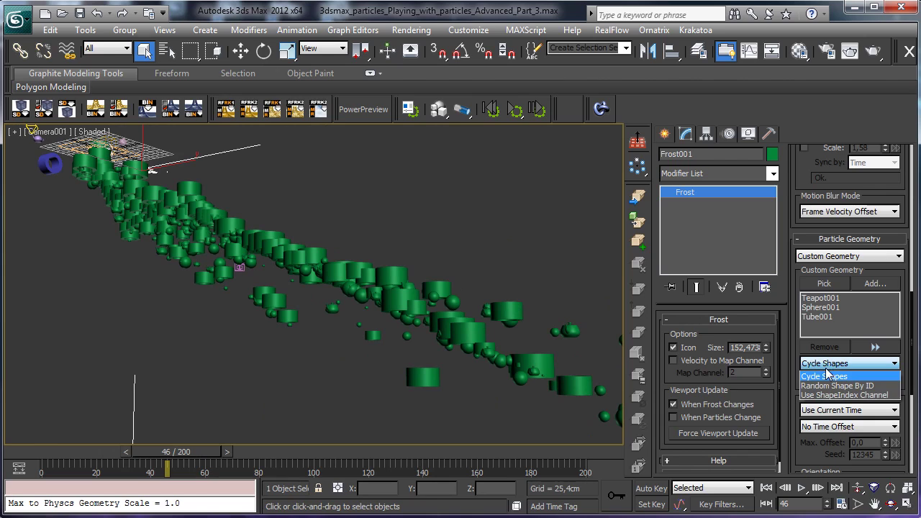
mouse_move(869, 385)
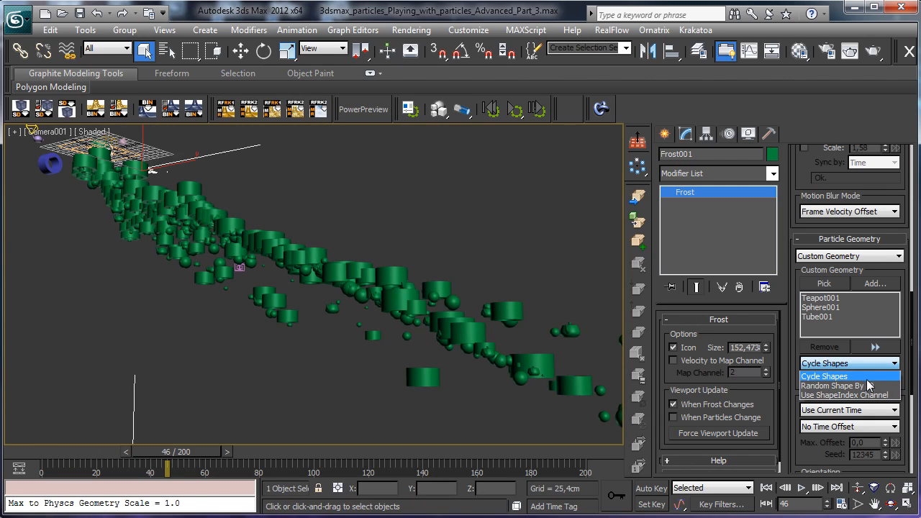
click(833, 386)
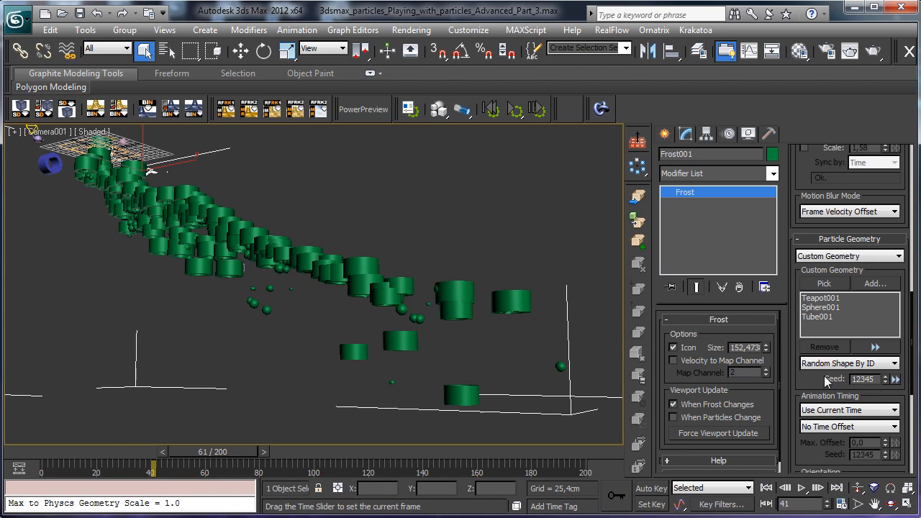
click(896, 376)
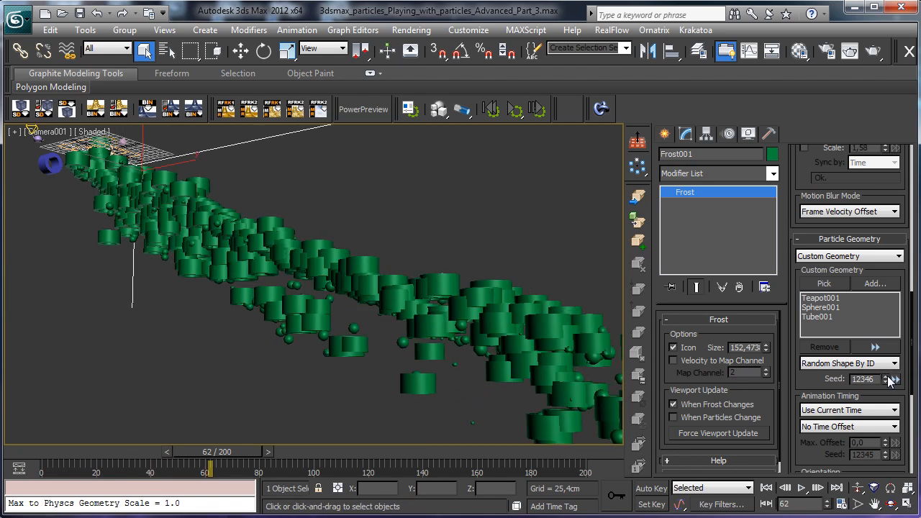
click(895, 375)
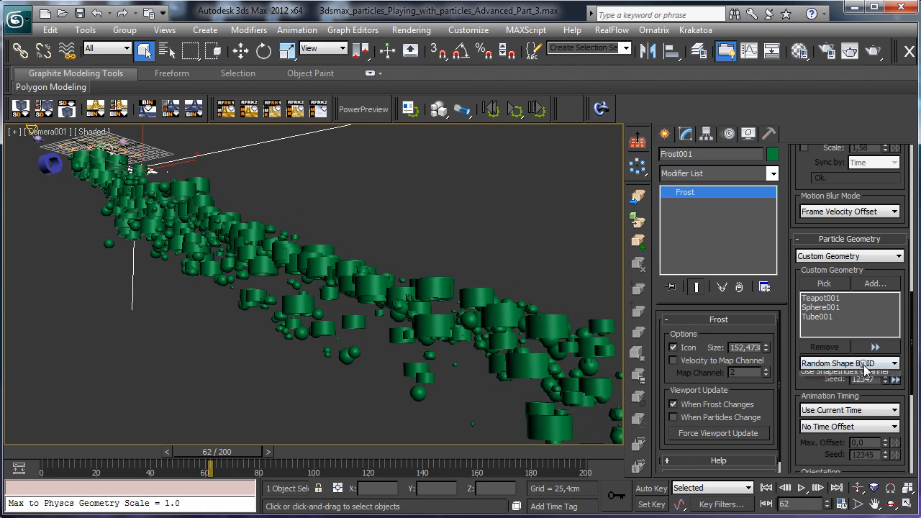
click(845, 363)
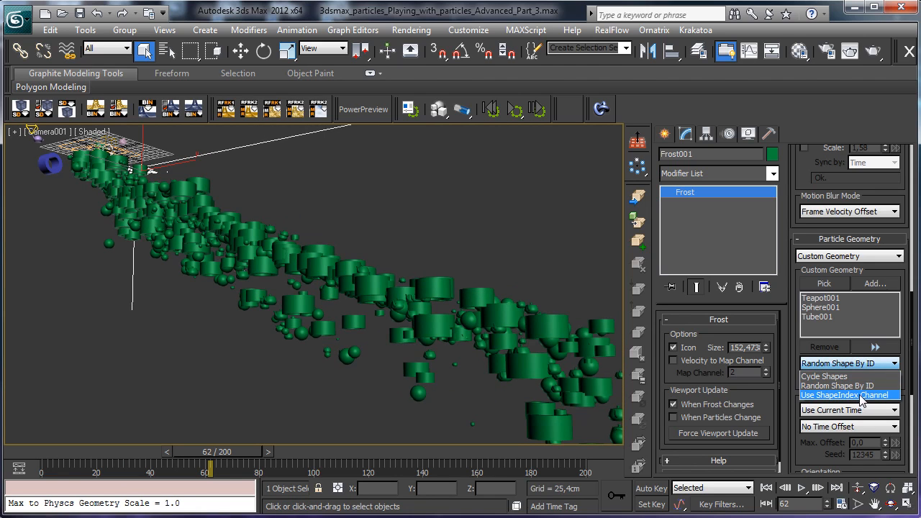
mouse_move(849, 376)
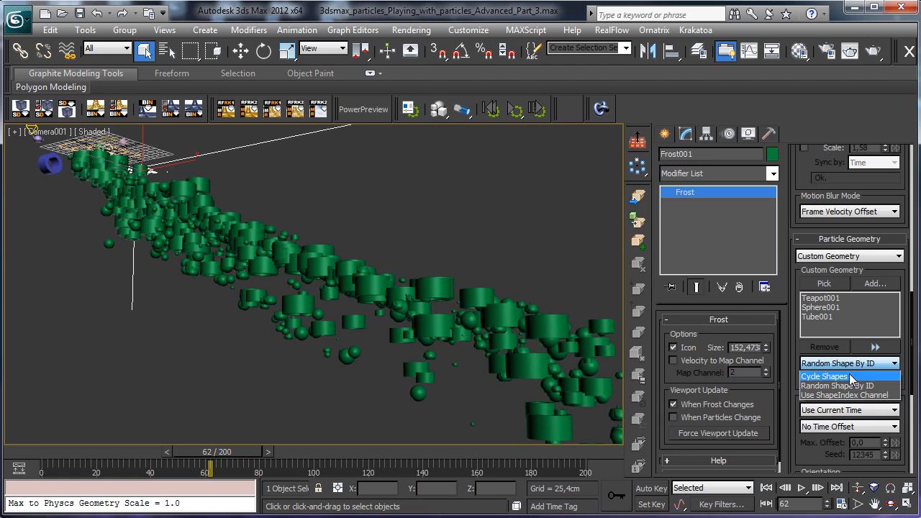
click(849, 363)
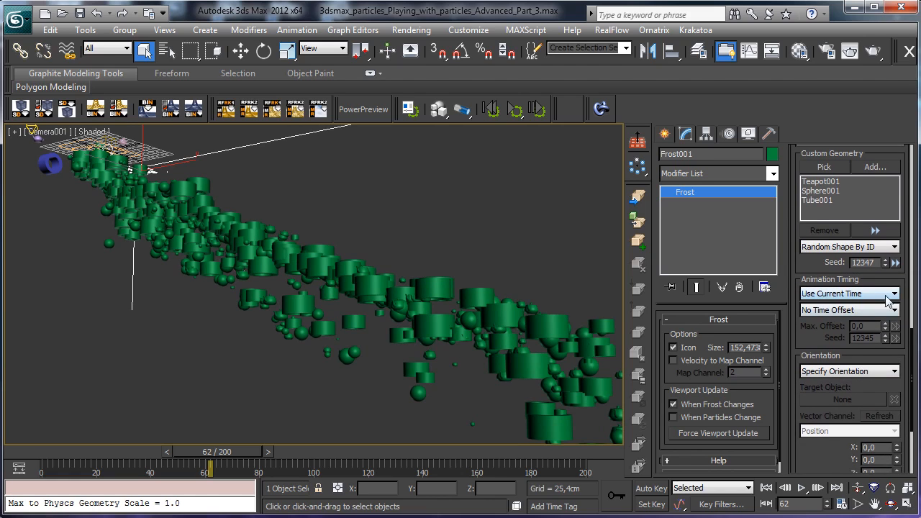
Browse the Frost animation timing and time offset options.
click(845, 294)
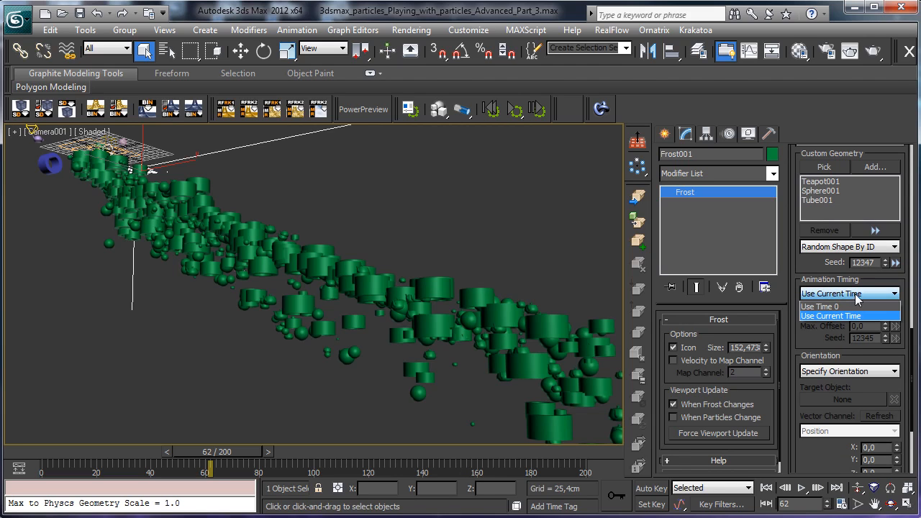
click(849, 309)
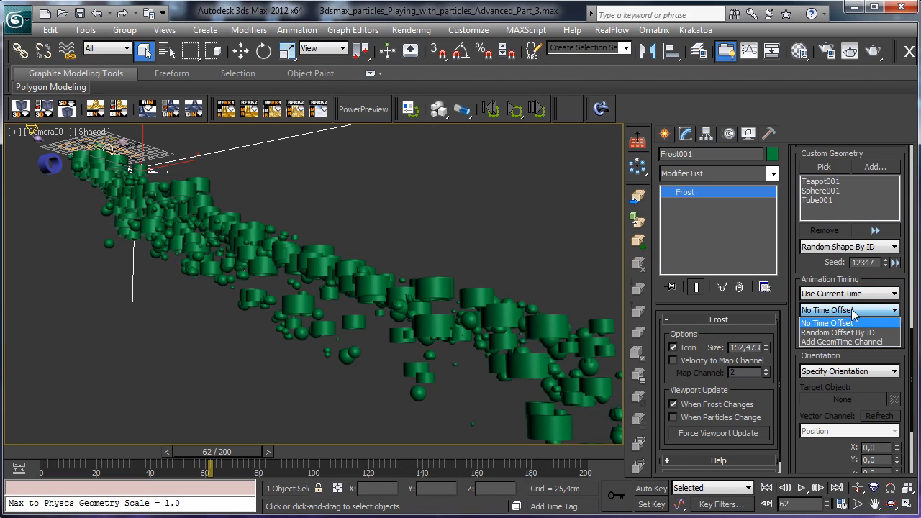
click(827, 321)
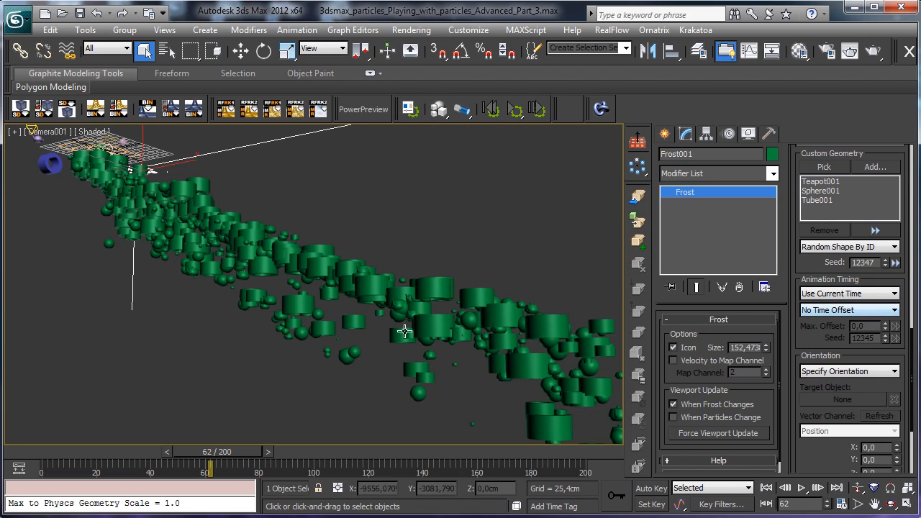
mouse_move(569, 297)
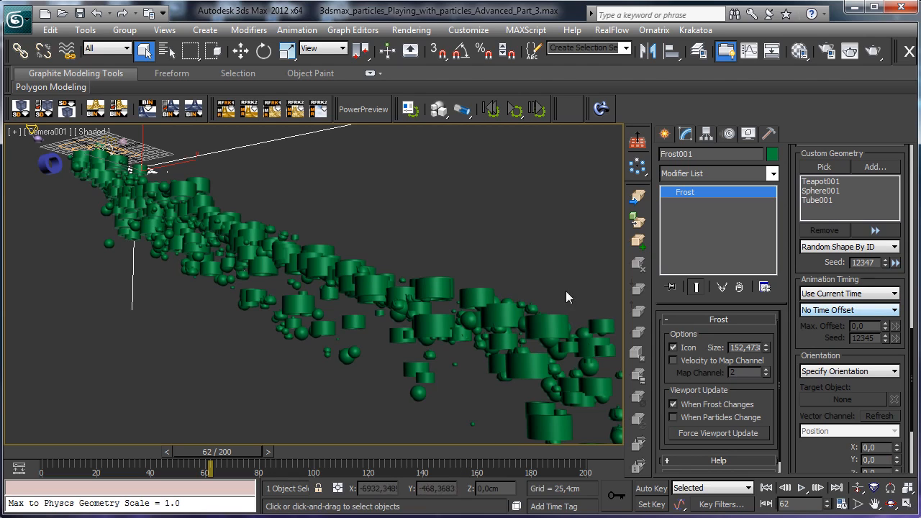
Keep Specify Orientation as the orientation mode, with an X value of 184.
scroll(down, 3)
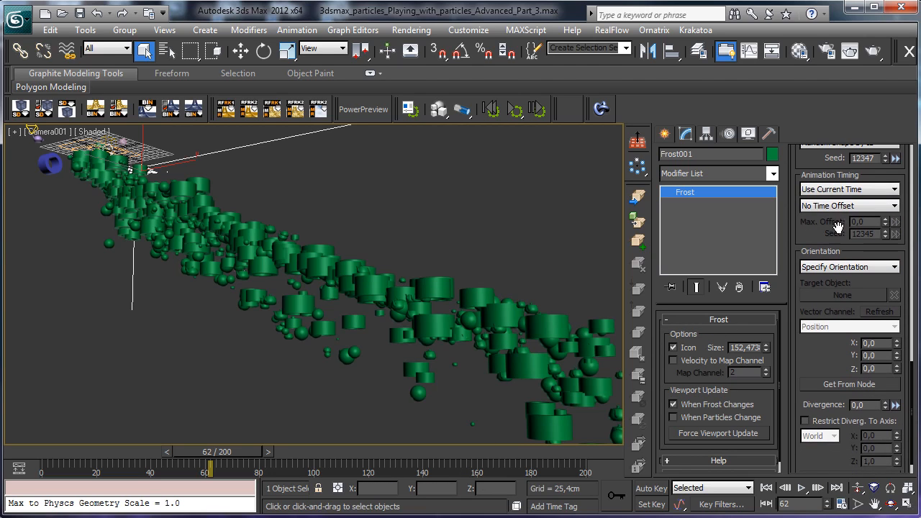
click(849, 267)
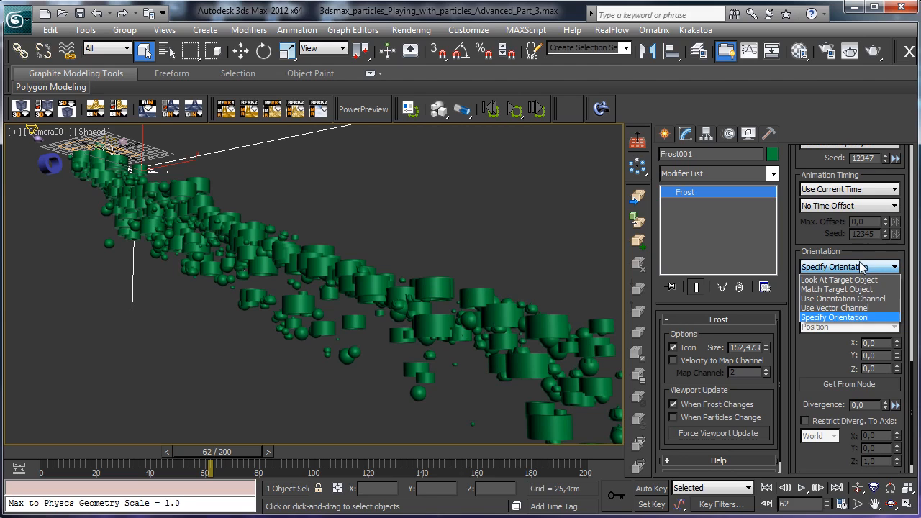
click(835, 317)
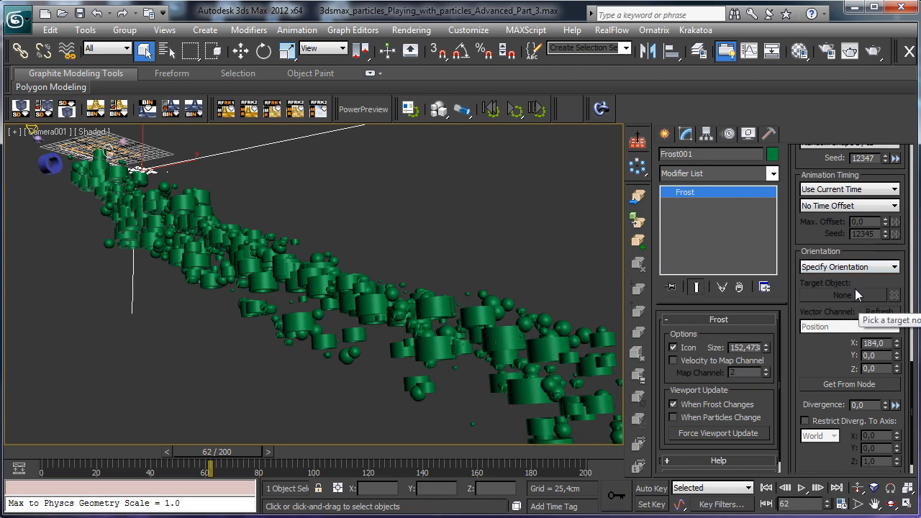
Switch orientation to Look At Target Object and pick Tube001 as the target.
click(849, 266)
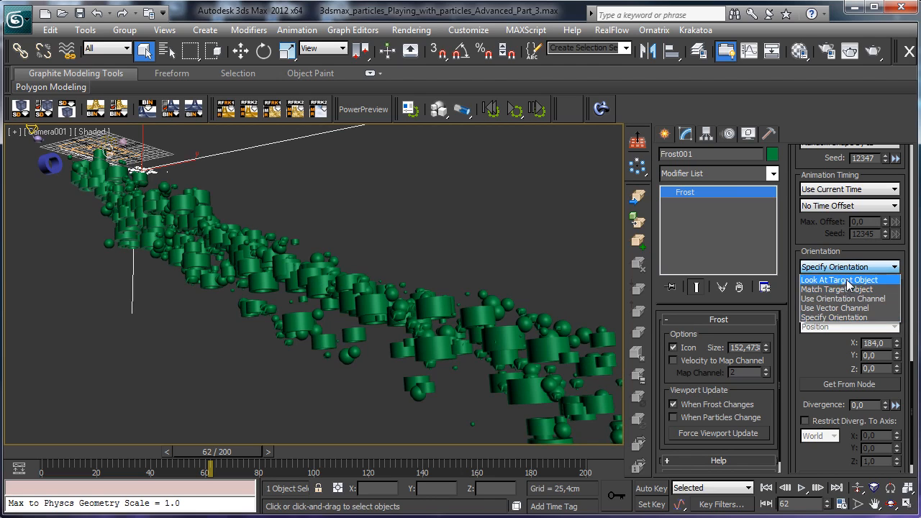
click(840, 279)
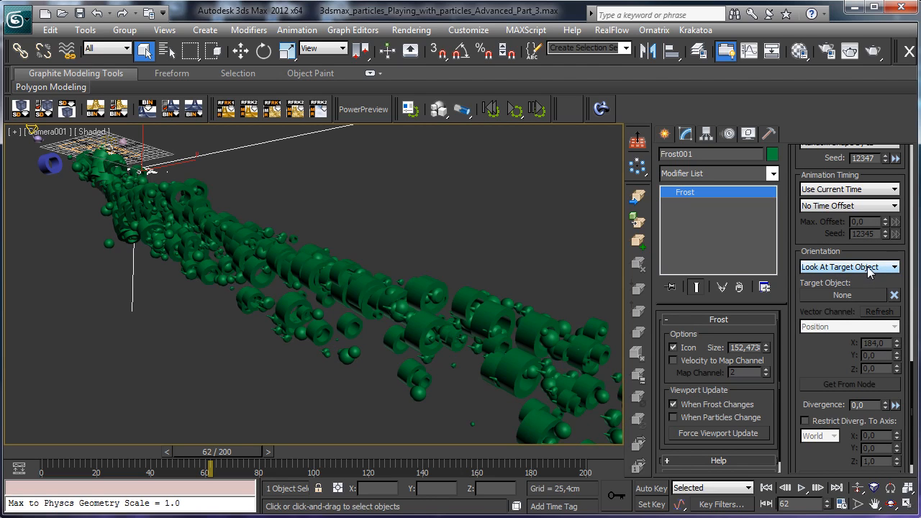
click(842, 295)
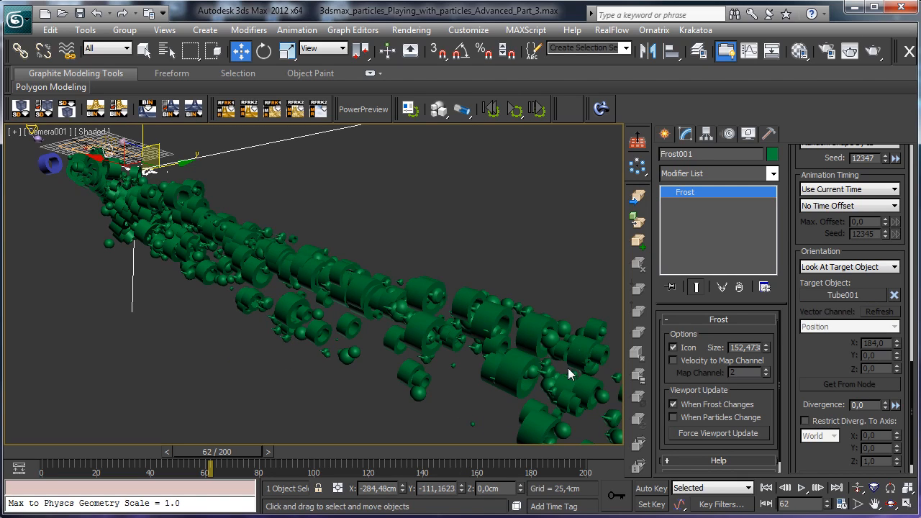
mouse_move(221, 206)
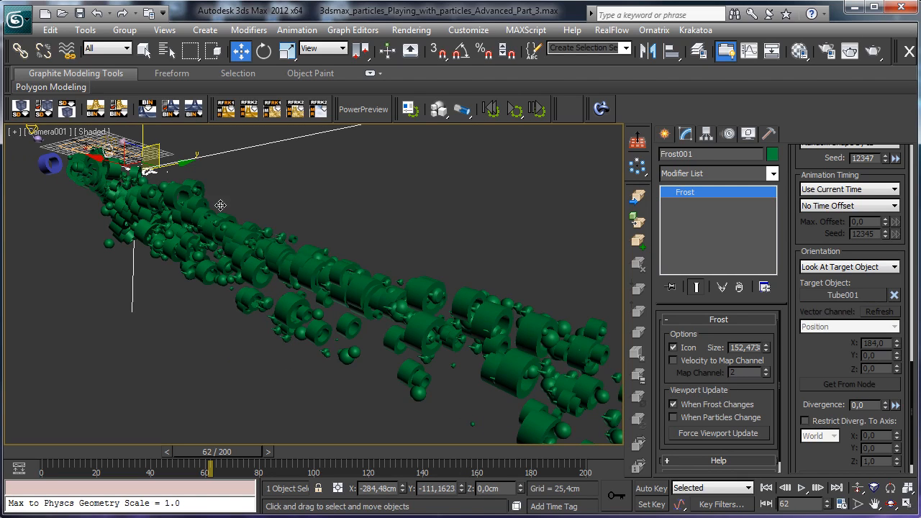
mouse_move(847, 281)
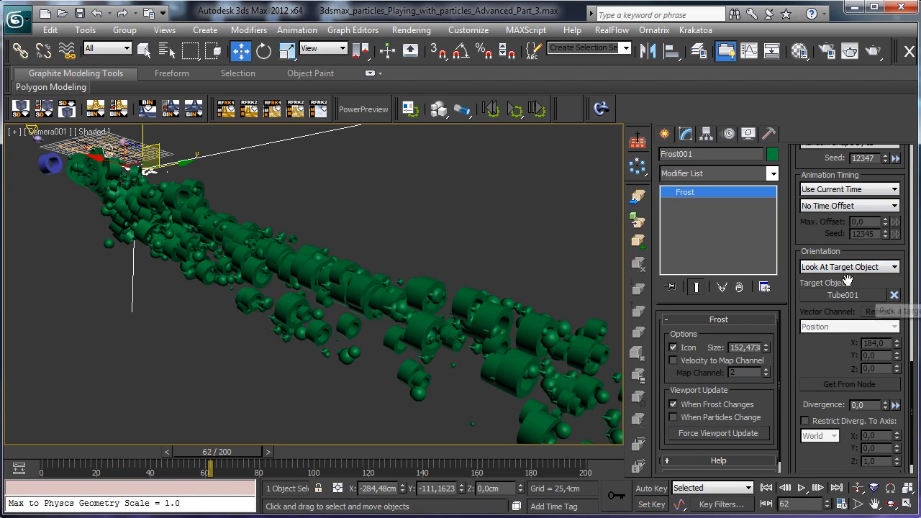
mouse_move(868, 398)
text(85)
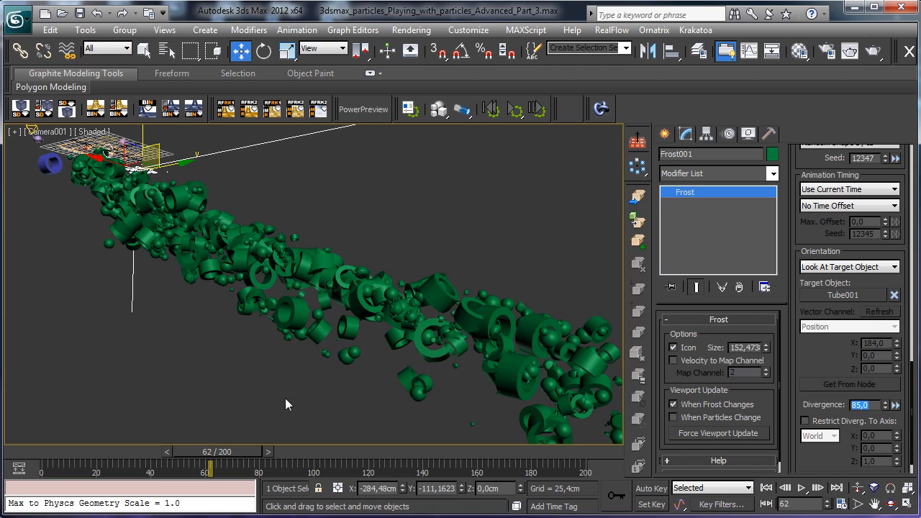
Scrub the time slider to an early frame, then forward to frame 56.
drag(209, 472, 97, 471)
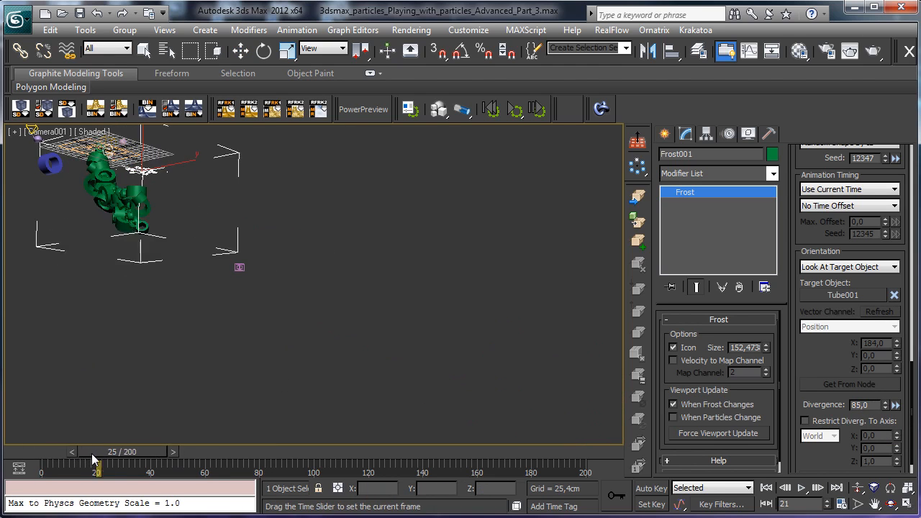
drag(97, 472, 166, 471)
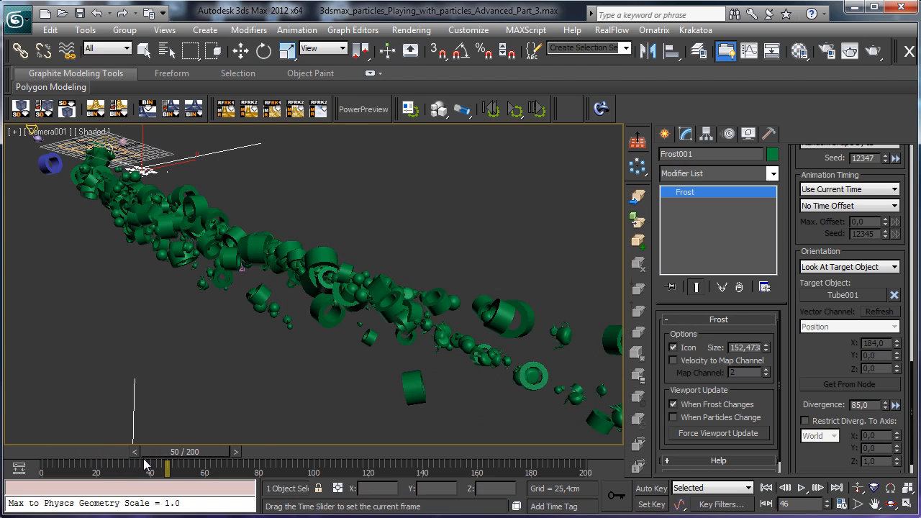
drag(167, 468, 189, 468)
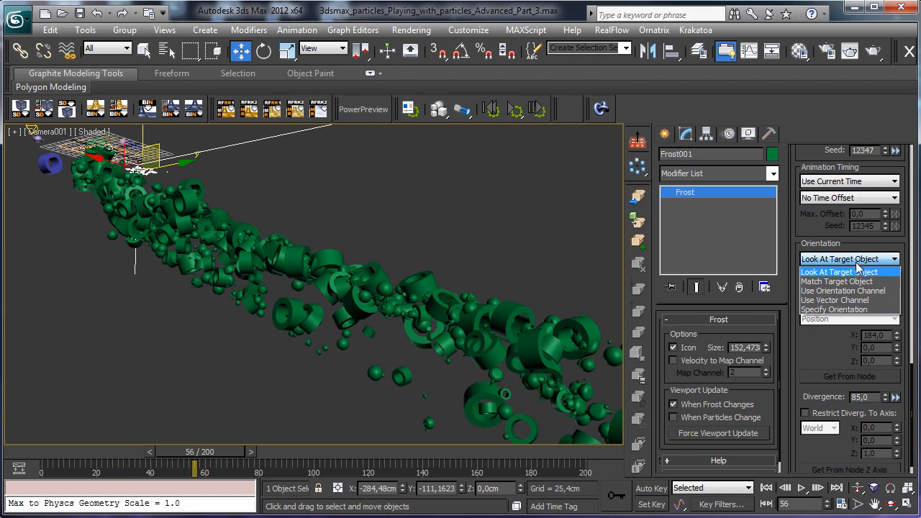
mouse_move(849, 281)
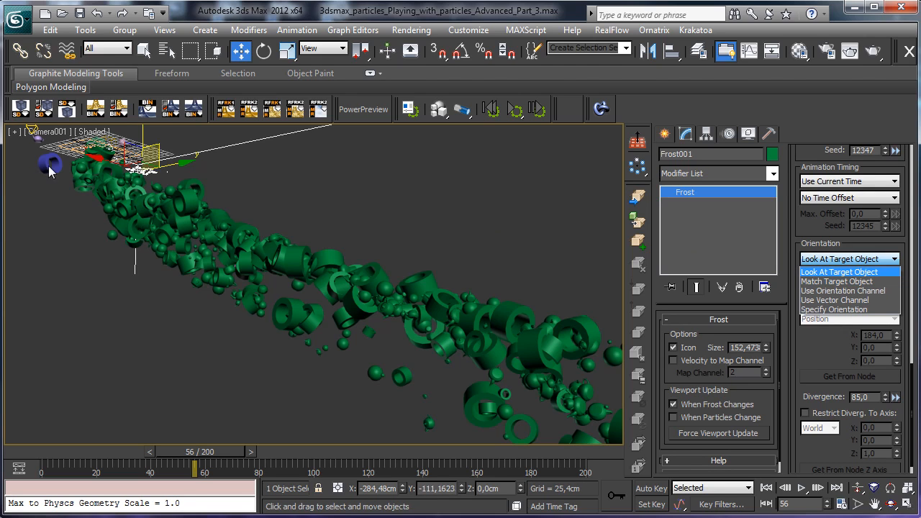
Change the orientation mode to Match Target Object, keeping Tube001 as target.
click(837, 281)
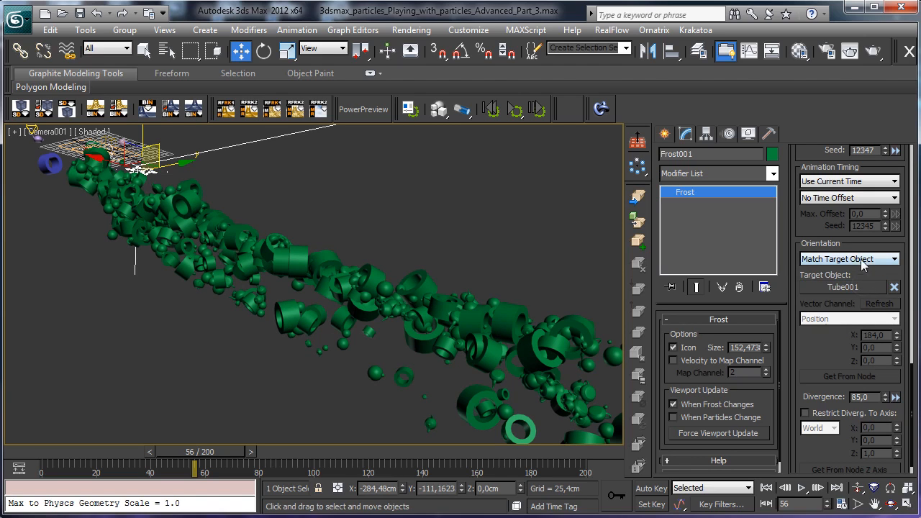
click(848, 258)
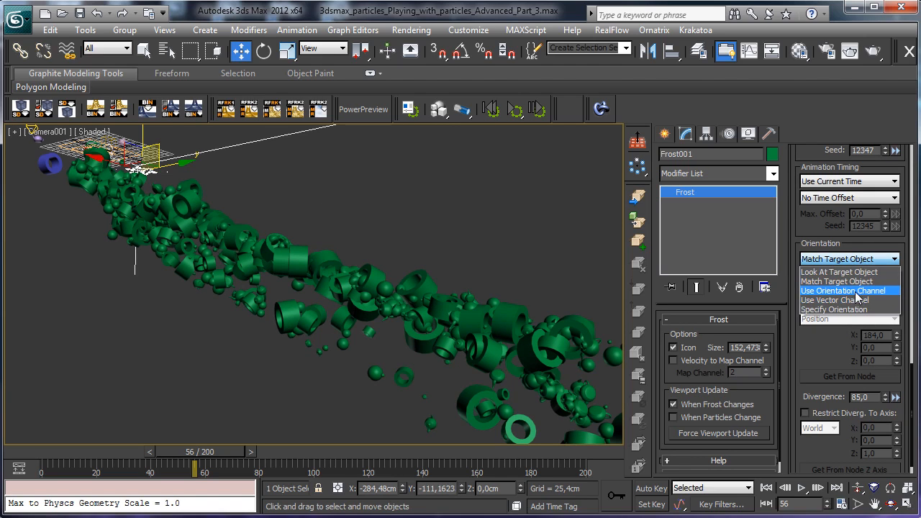
click(835, 281)
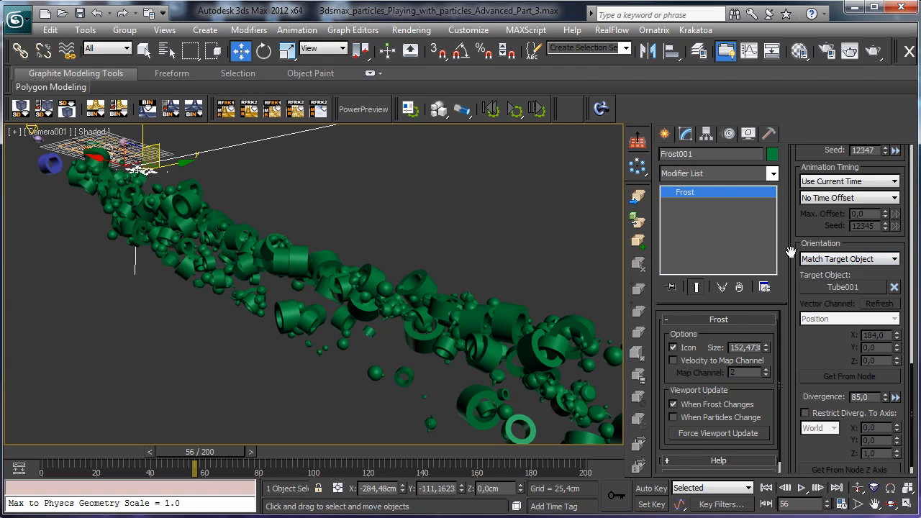
mouse_move(810, 329)
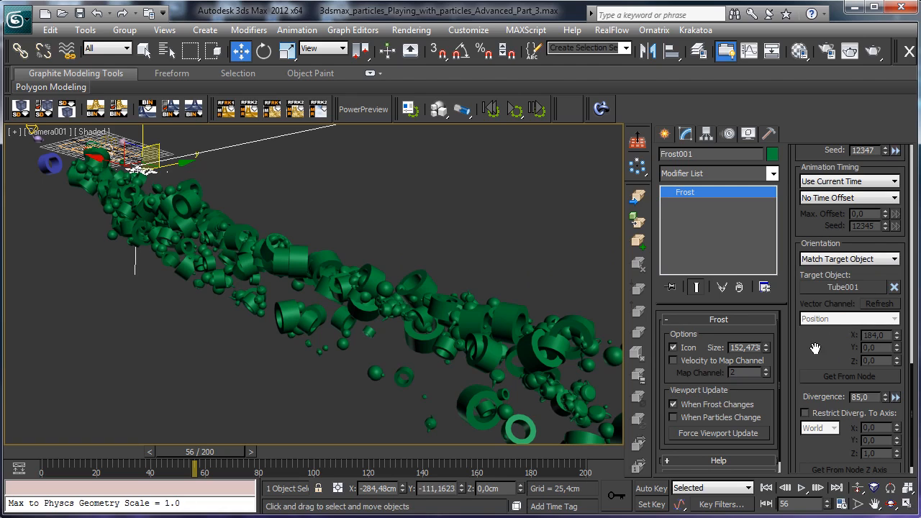
scroll(up, 3)
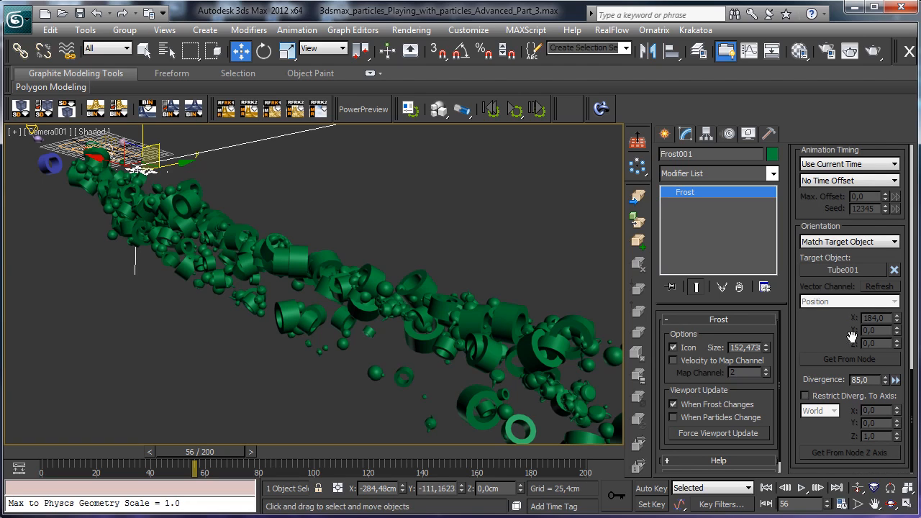
Restrict divergence to a World axis of X -0.4, Y 1.0, Z 1.0.
click(804, 395)
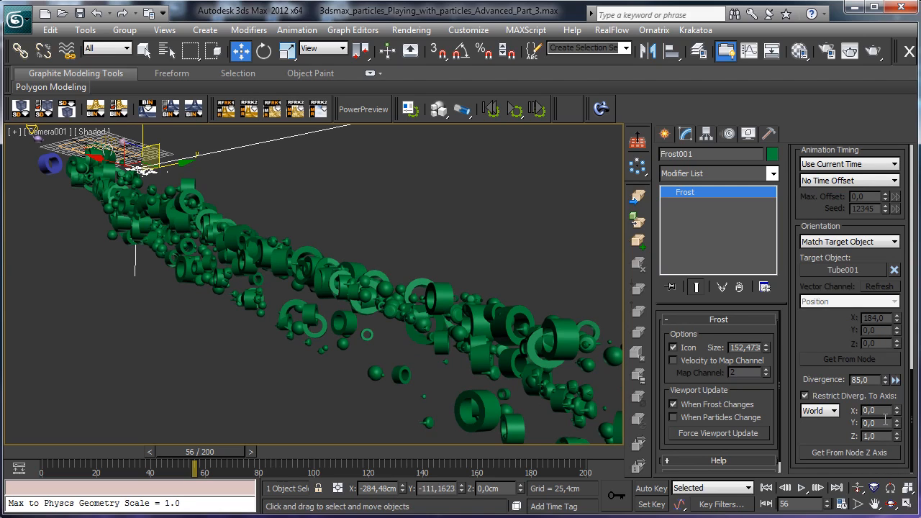
mouse_move(877, 410)
text(1)
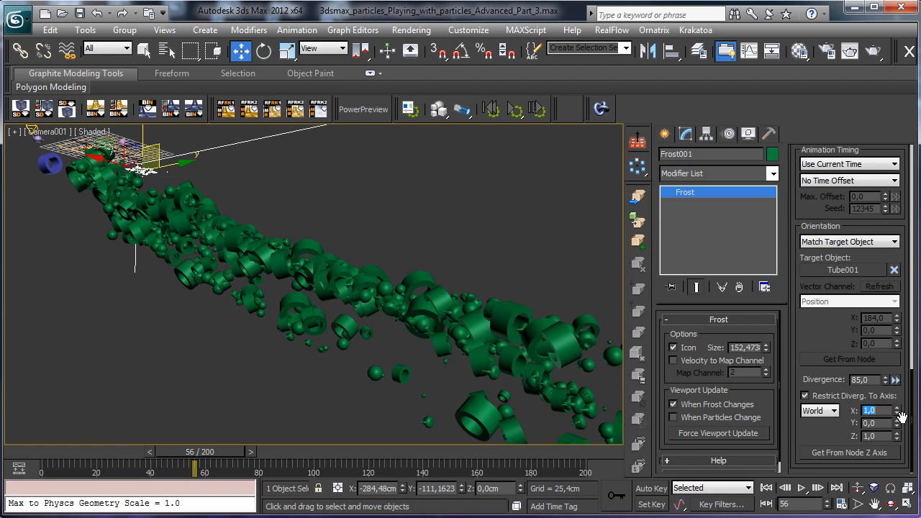
click(897, 412)
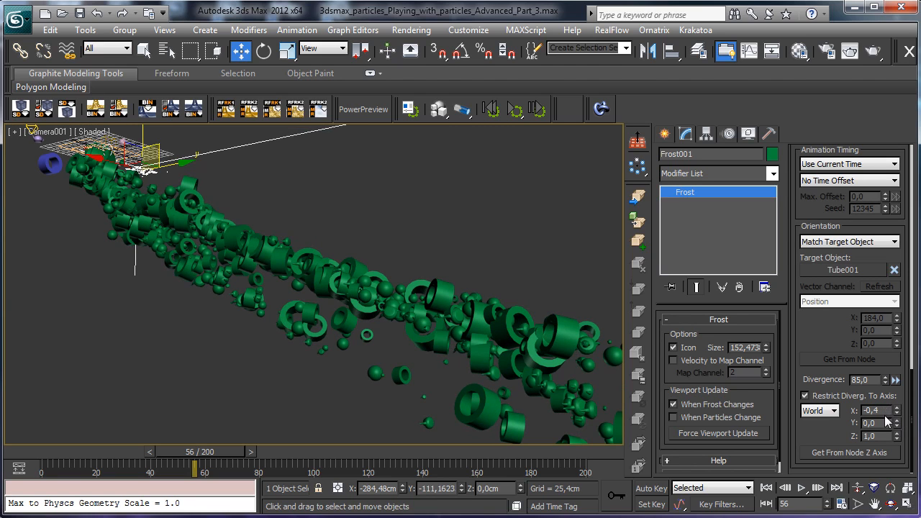
click(895, 419)
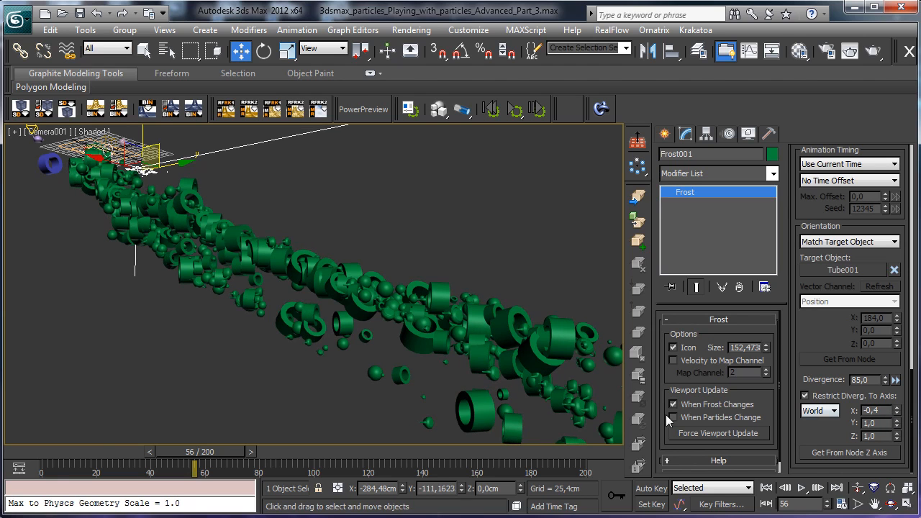
Scrub the animation back and forward, ending at frame 60.
drag(194, 465, 122, 465)
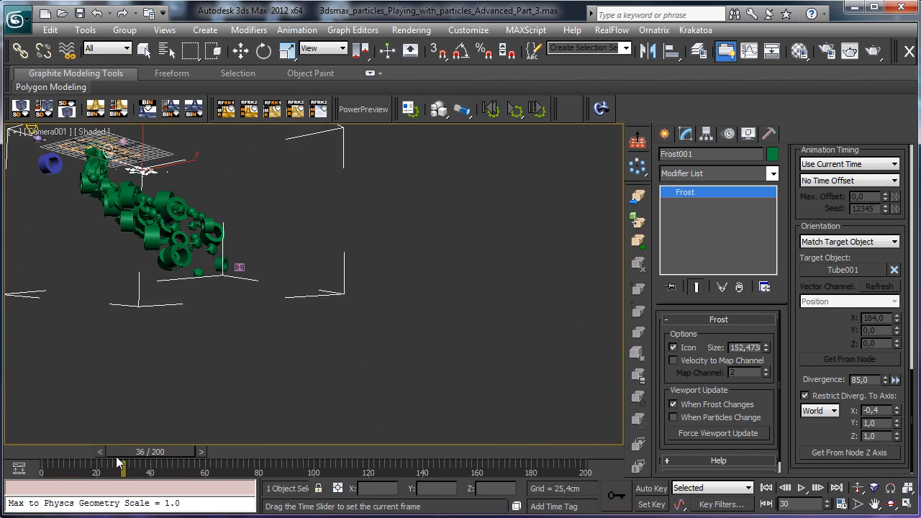
drag(122, 467, 186, 468)
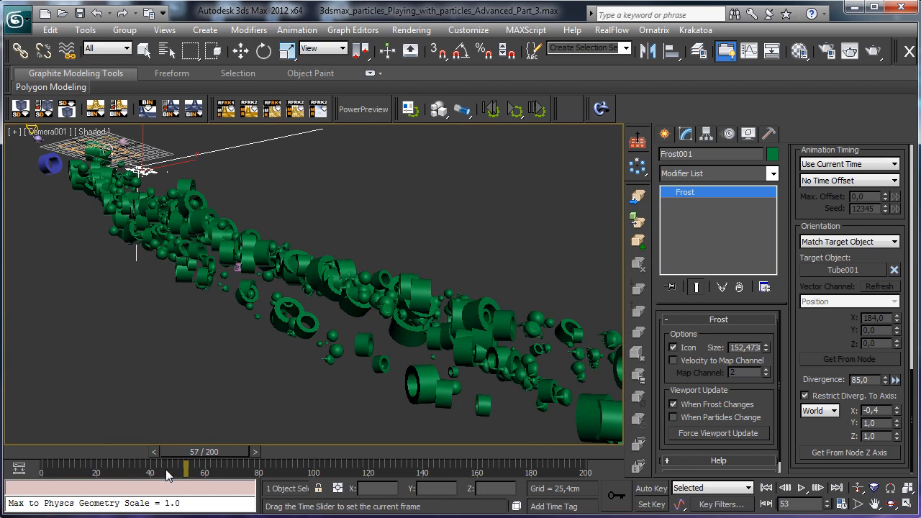
drag(186, 469, 205, 470)
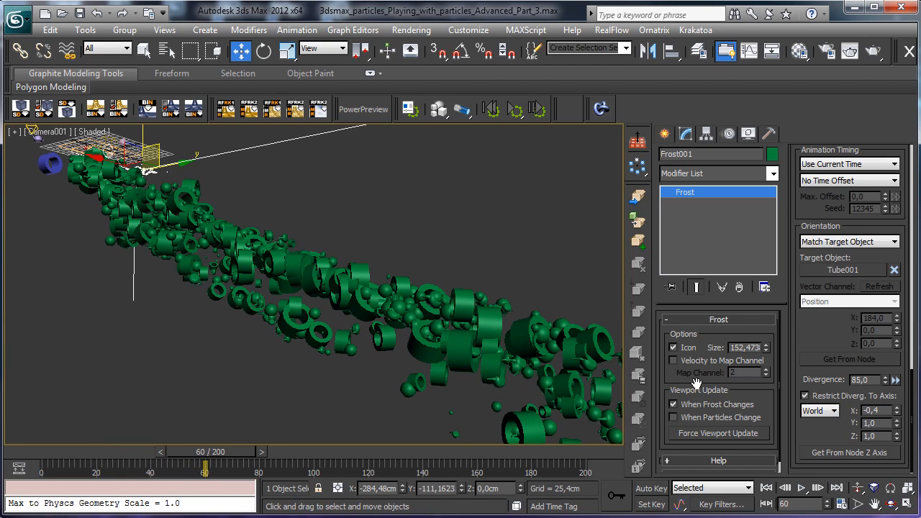